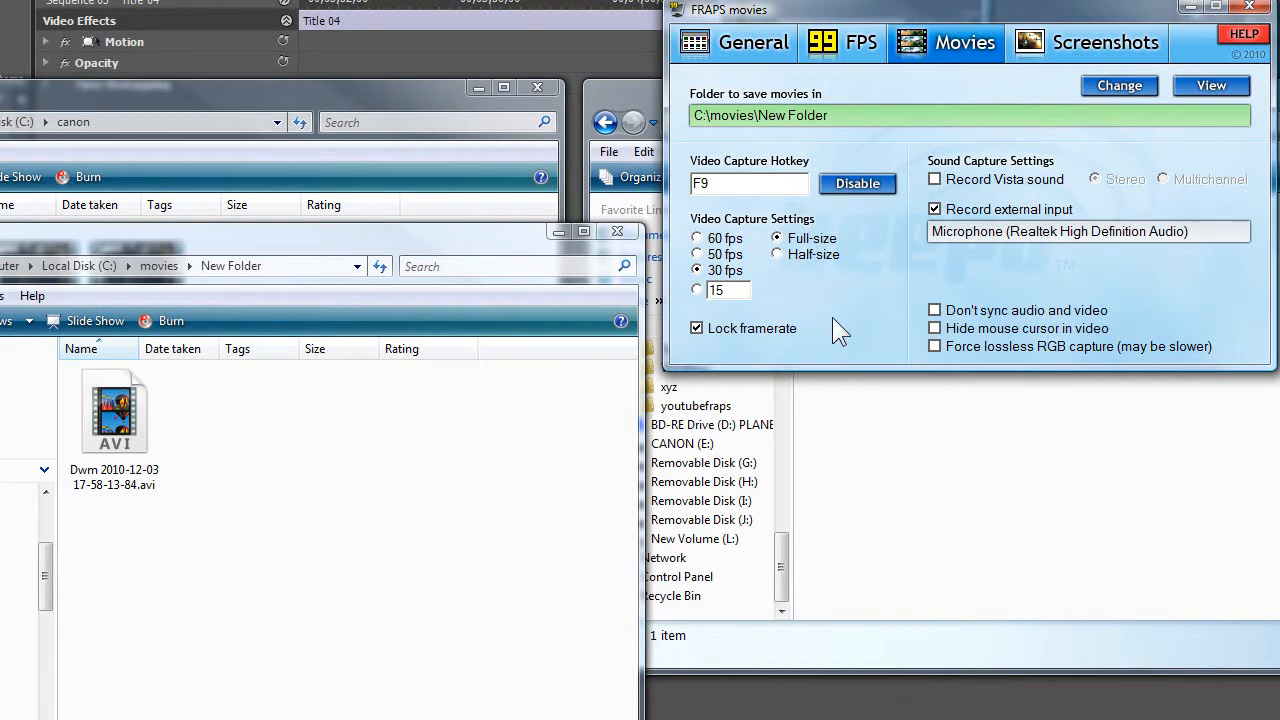
mouse_move(850, 316)
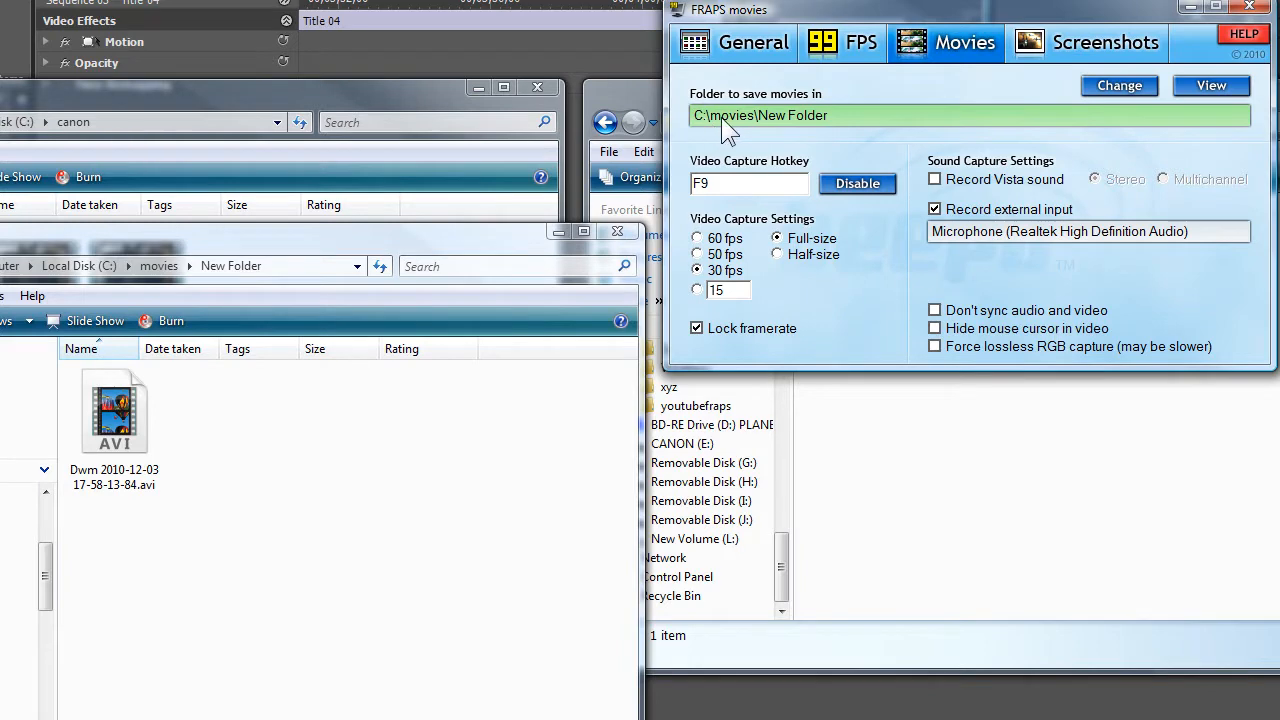
mouse_move(810, 136)
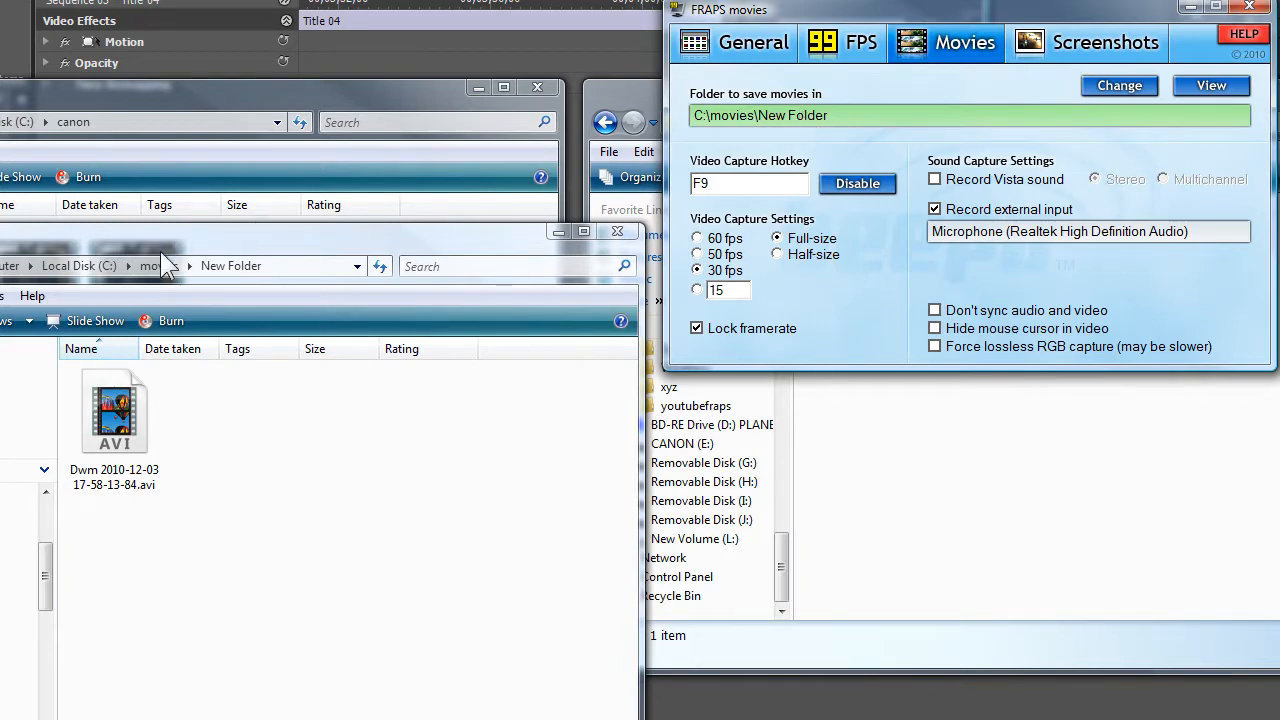
- Bring the C:\canon and C:\mpegs Explorer windows to the front side by side
left_click(232, 264)
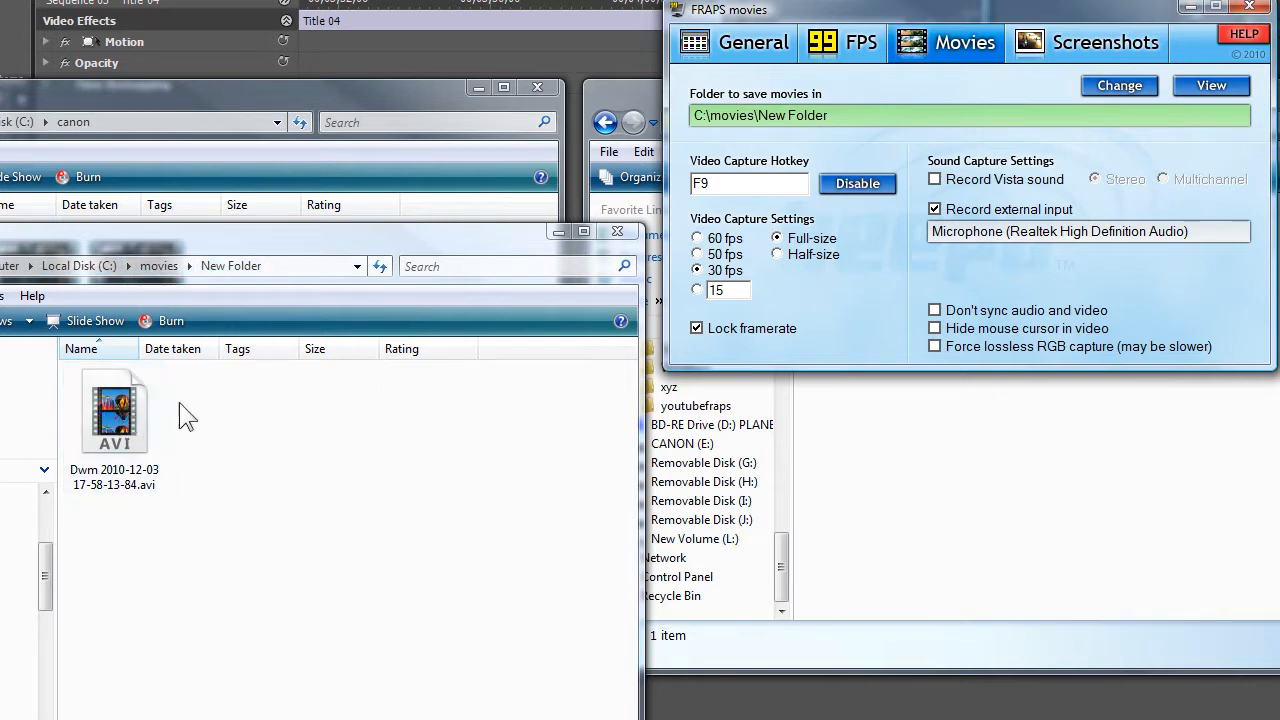
mouse_move(384, 390)
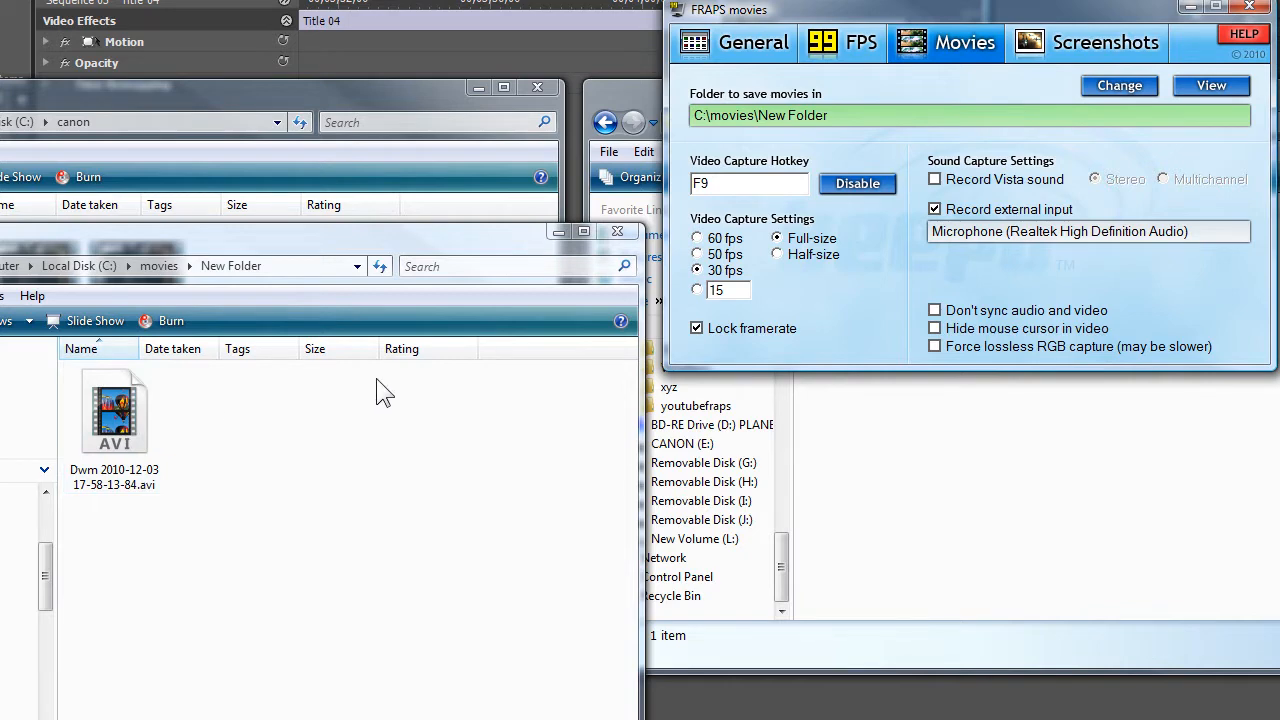
mouse_move(712, 320)
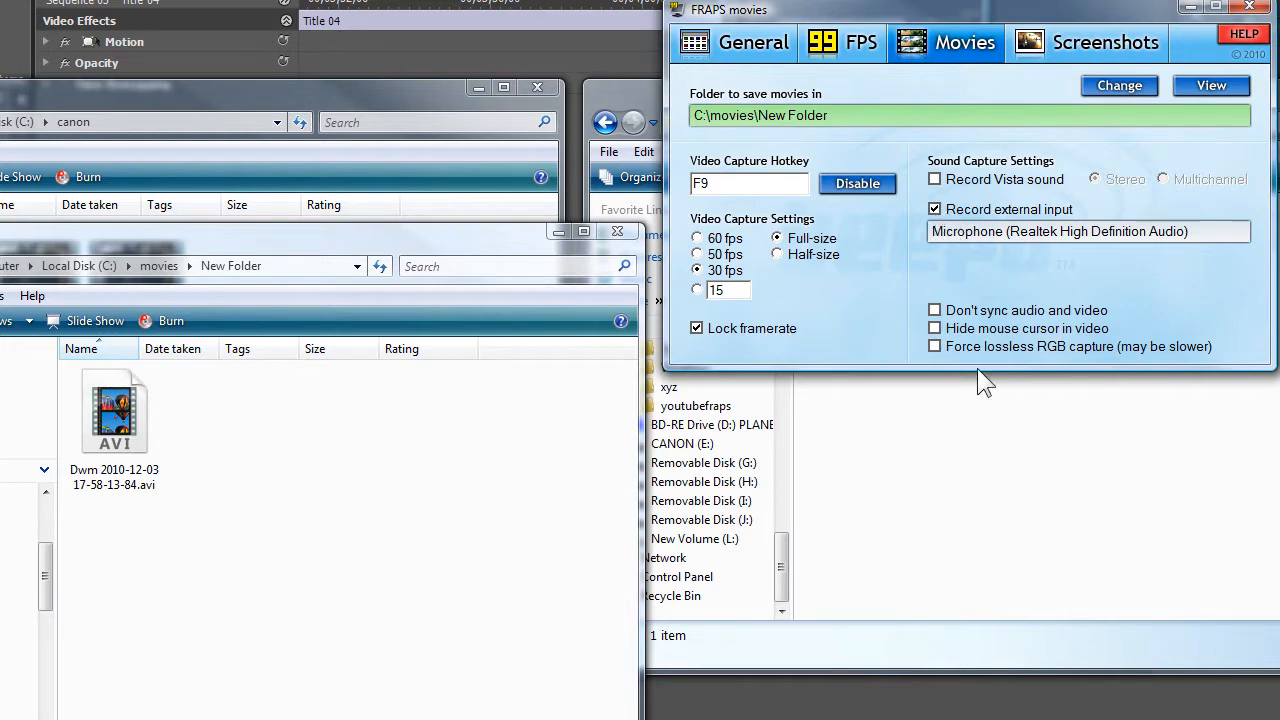
mouse_move(1022, 364)
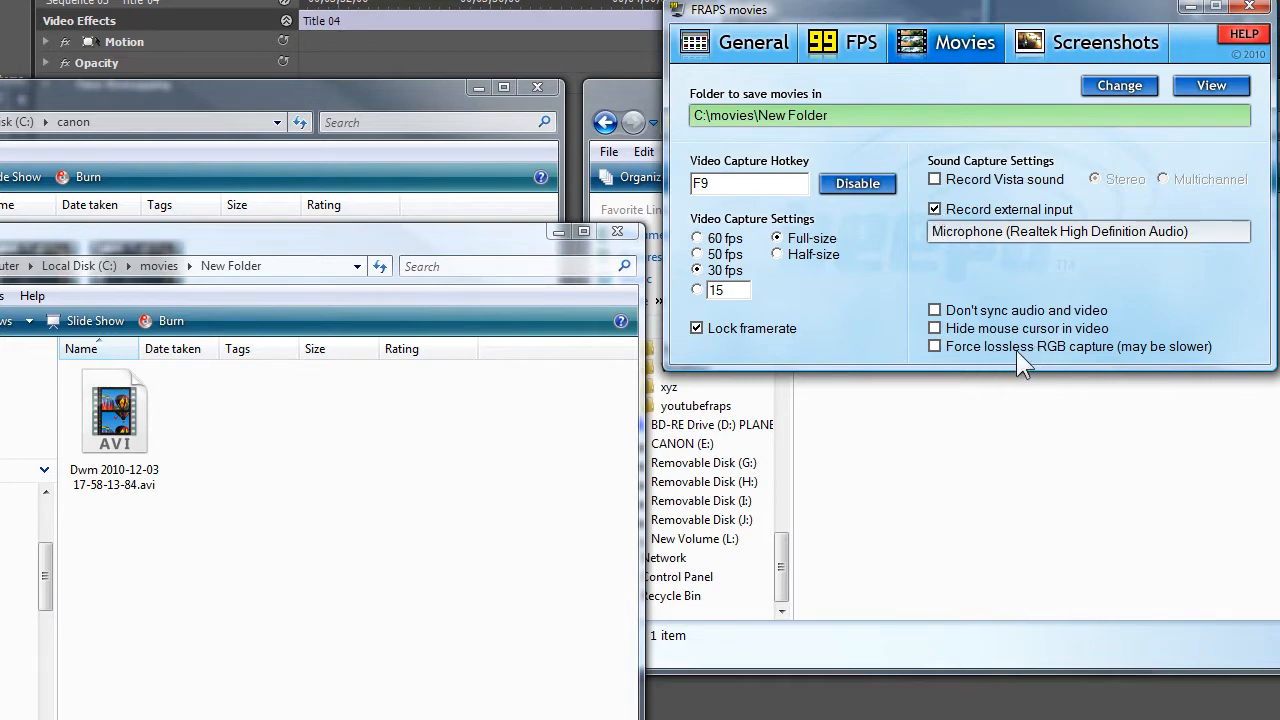
mouse_move(1150, 360)
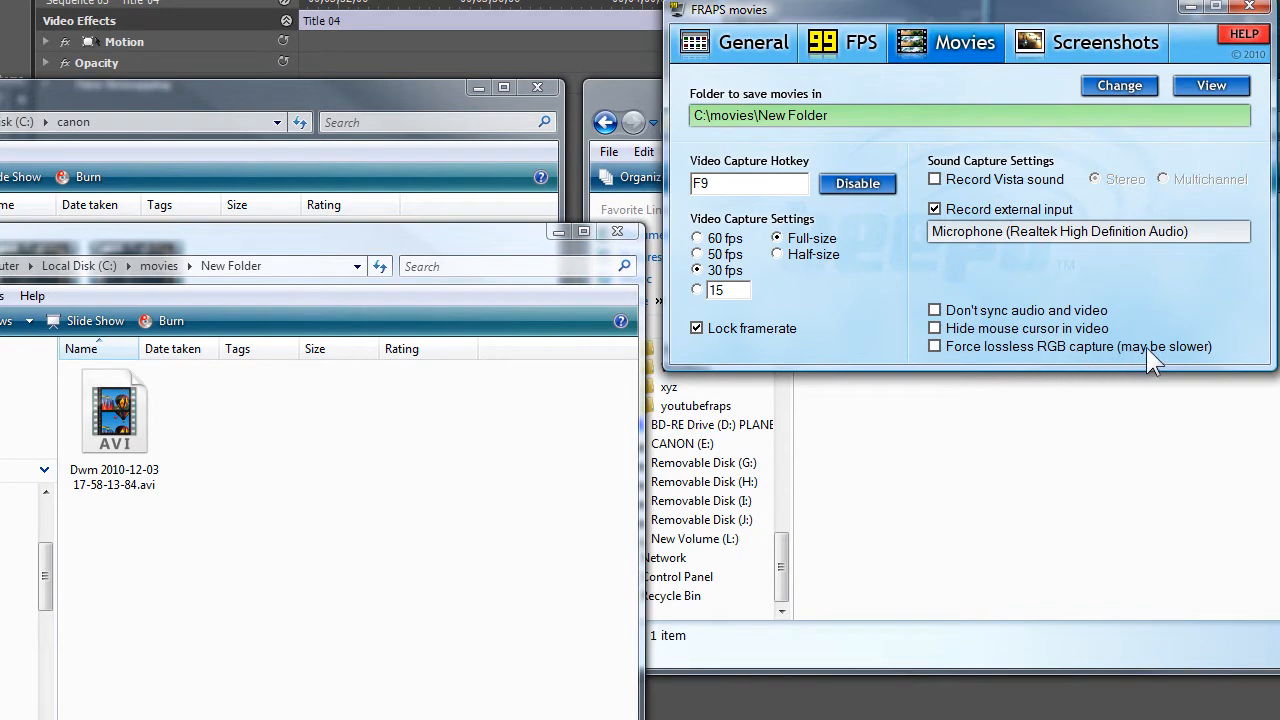
mouse_move(1178, 338)
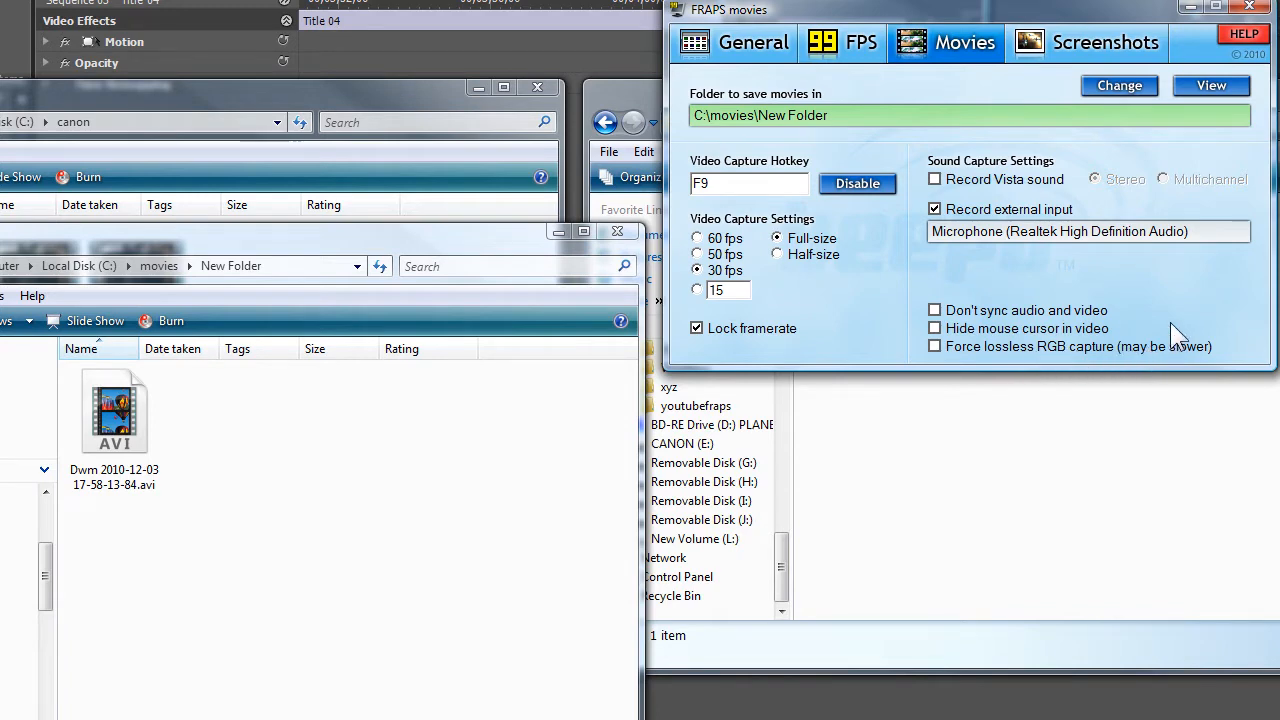
mouse_move(960, 384)
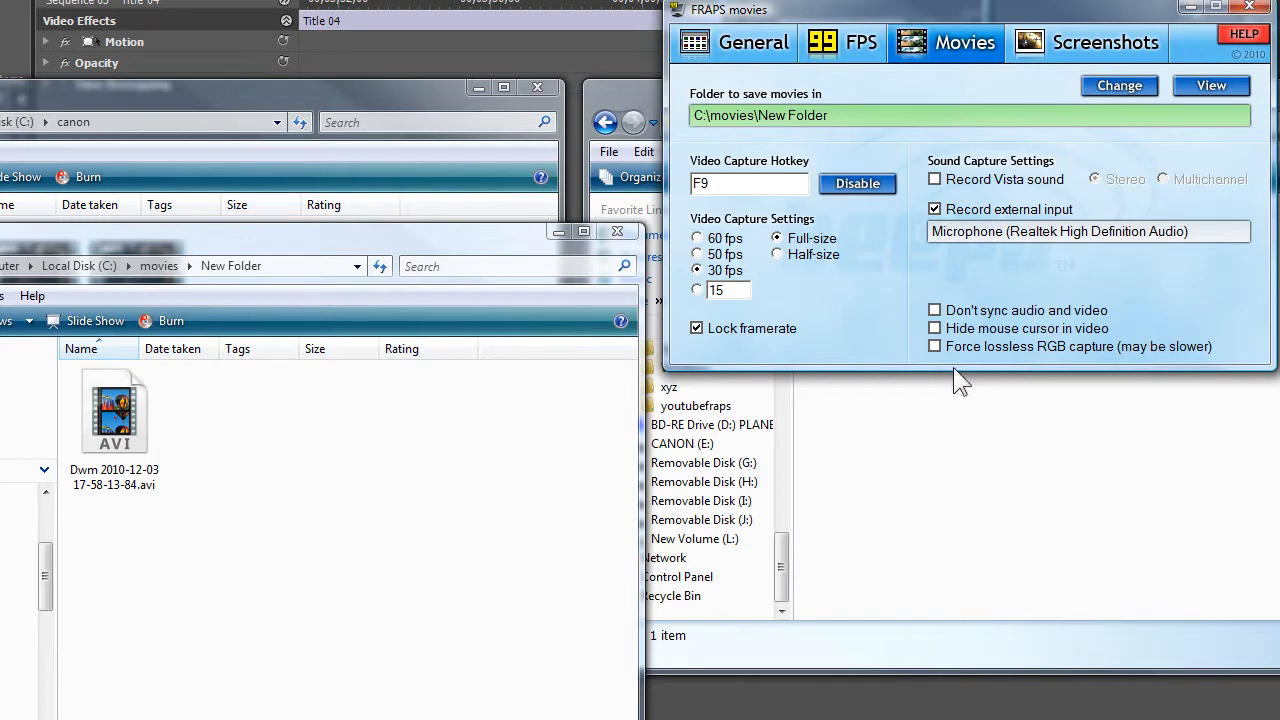
mouse_move(880, 344)
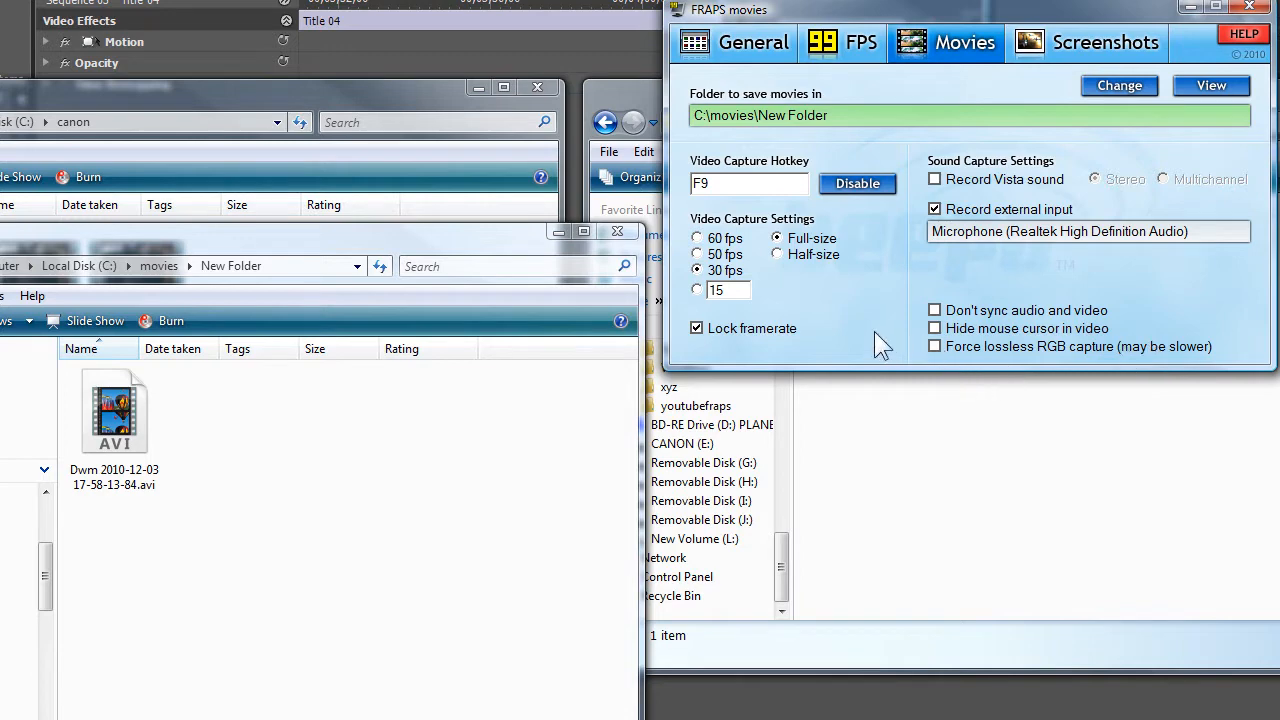
mouse_move(862, 328)
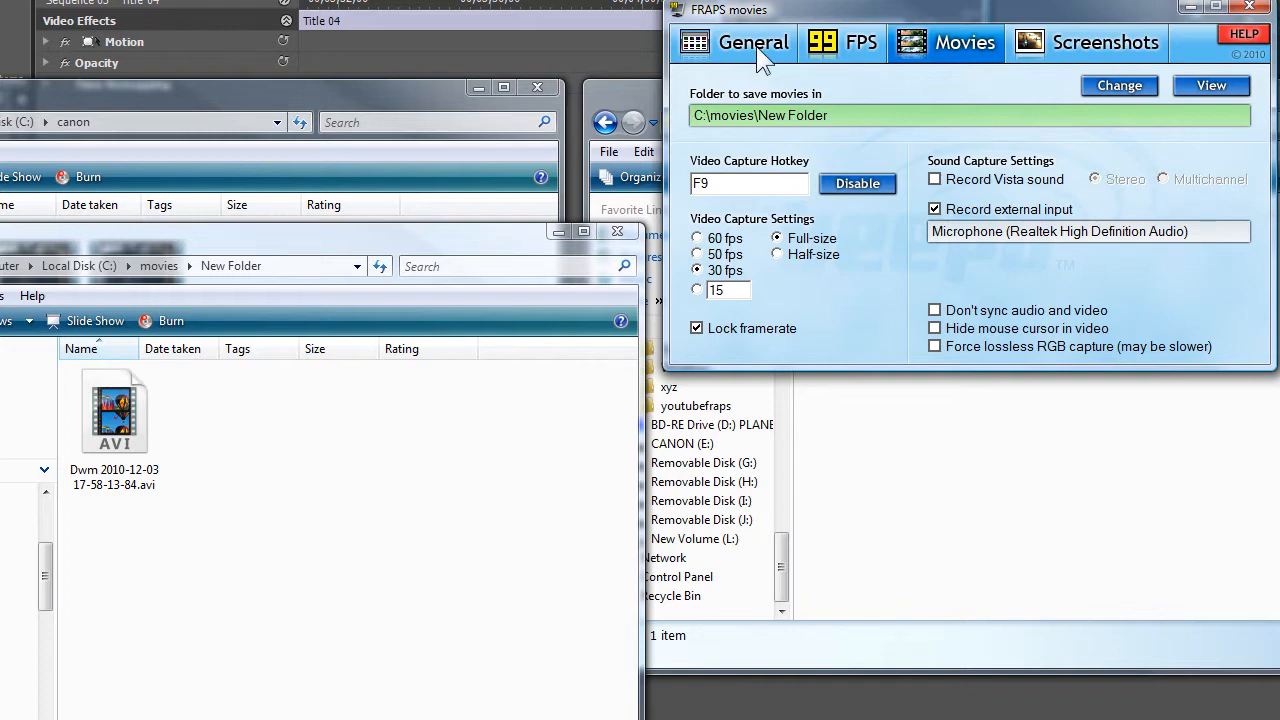
left_click(752, 42)
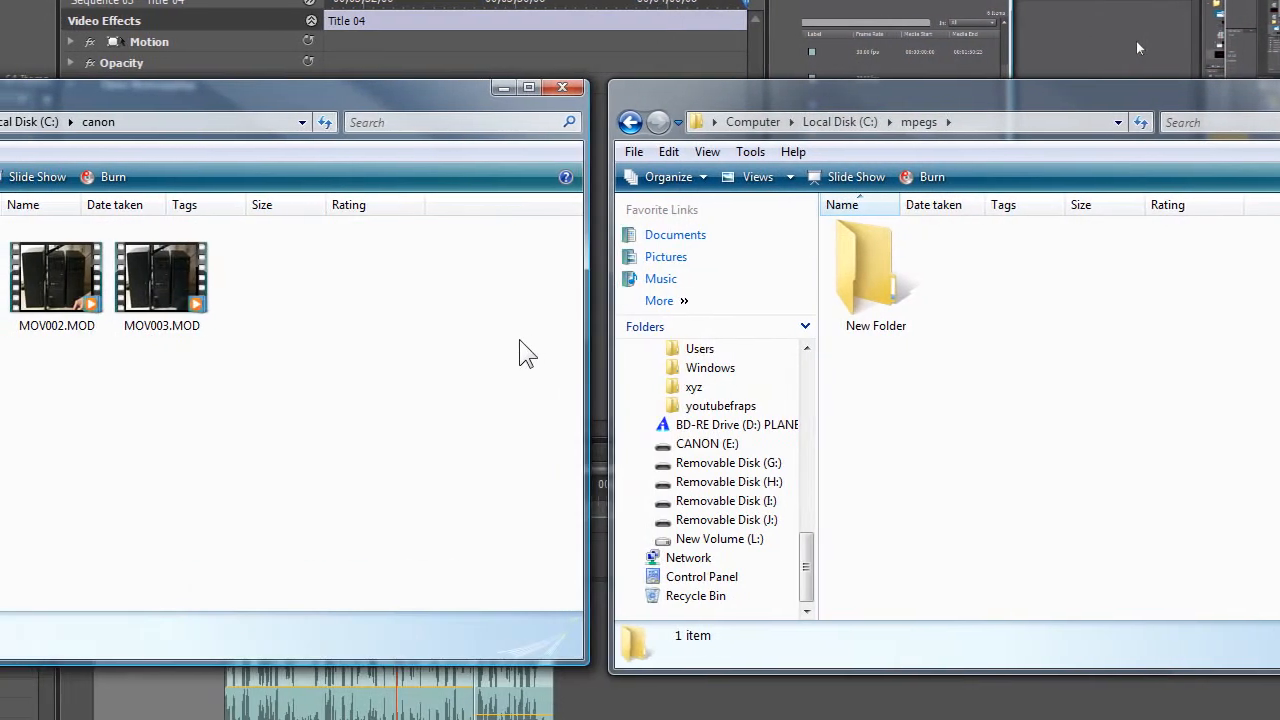
mouse_move(880, 358)
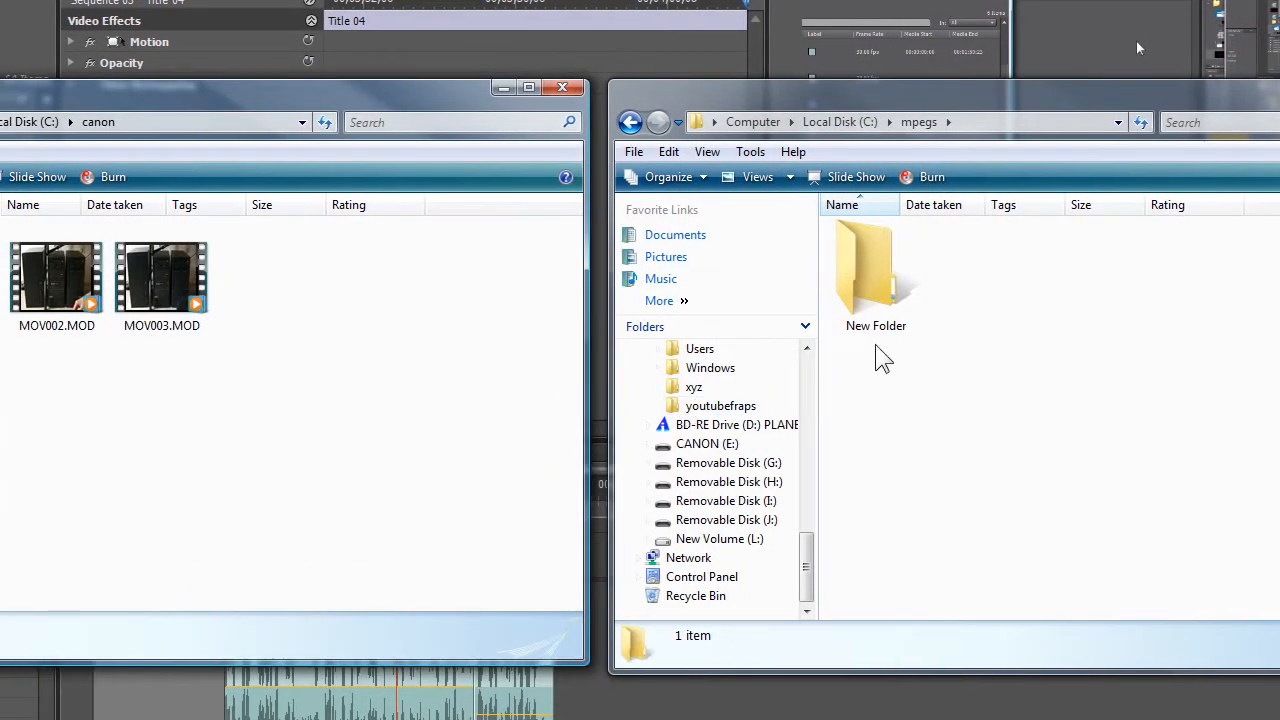
mouse_move(928, 358)
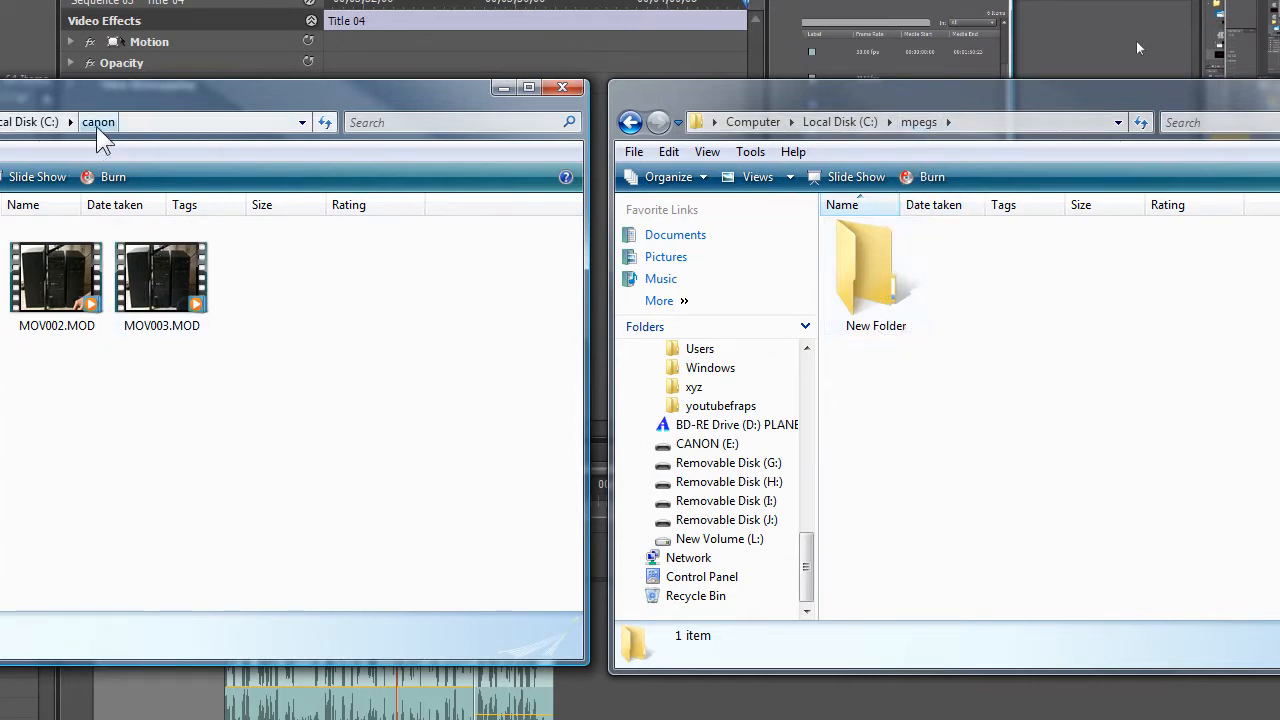
mouse_move(196, 360)
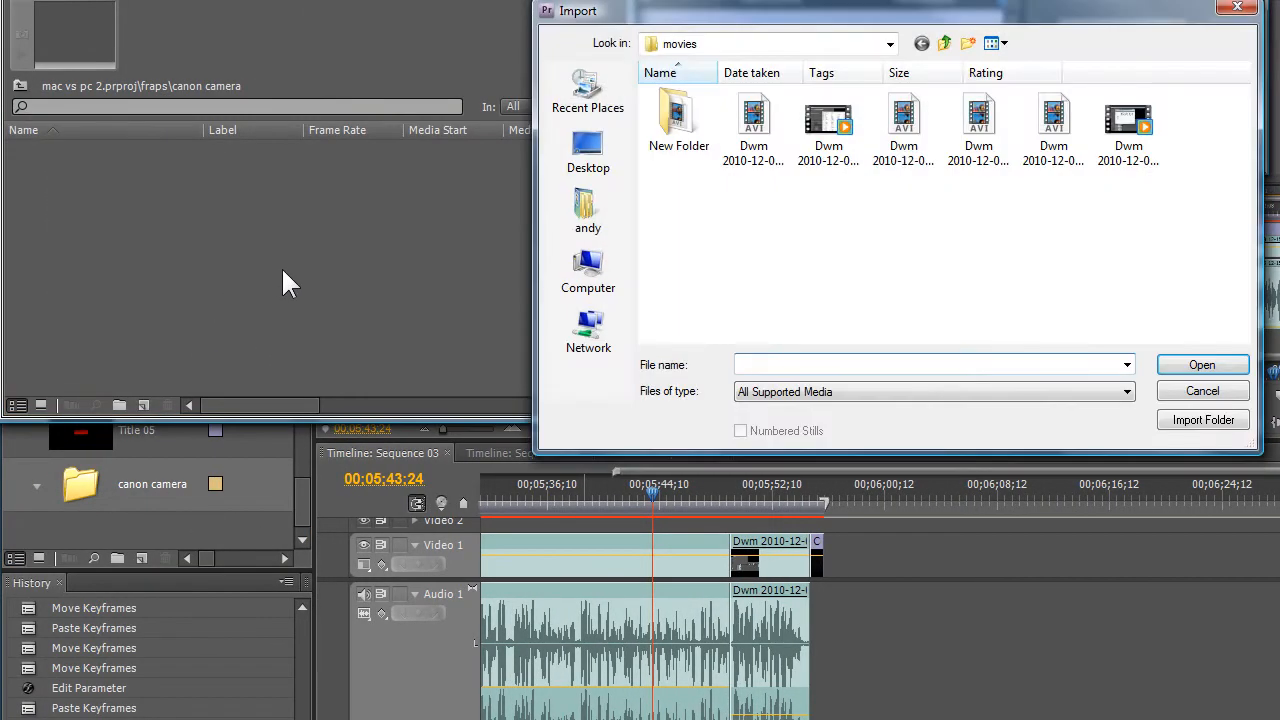
- Import MOV002.MOD and MOV003.MOD from C:\canon, then dismiss the unsupported-format error
left_click(588, 270)
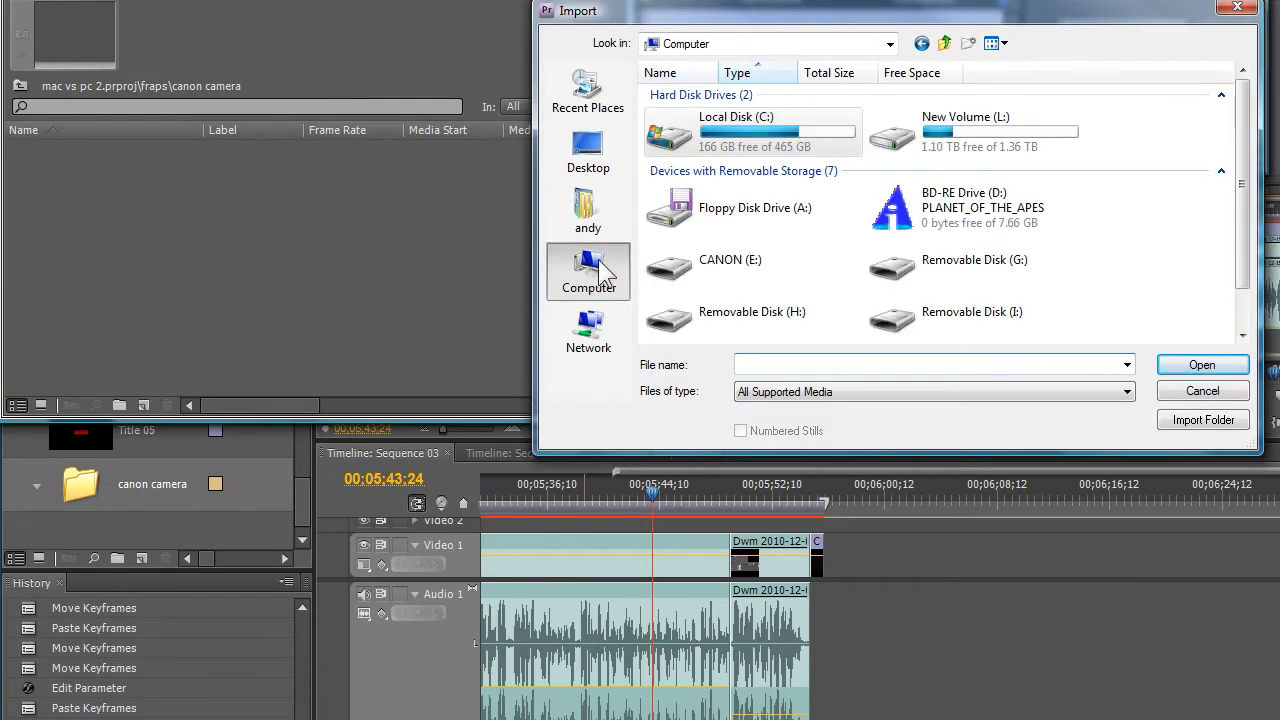
double_click(736, 116)
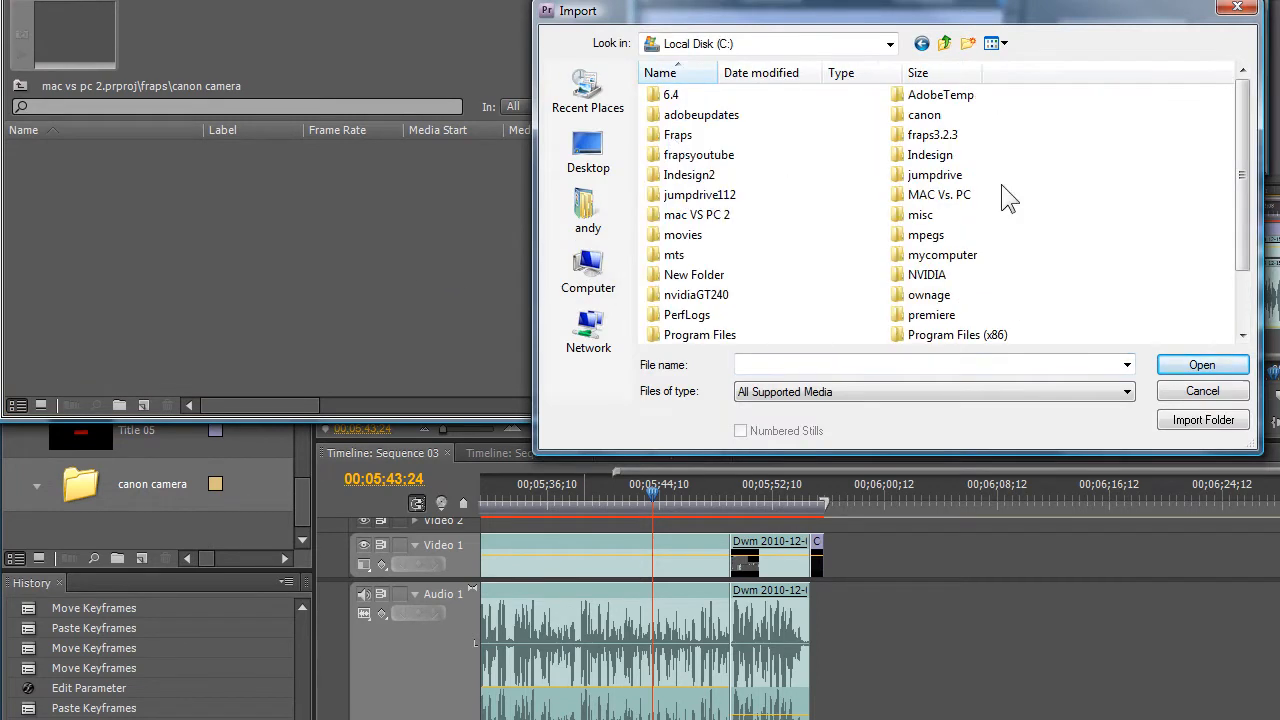
double_click(924, 114)
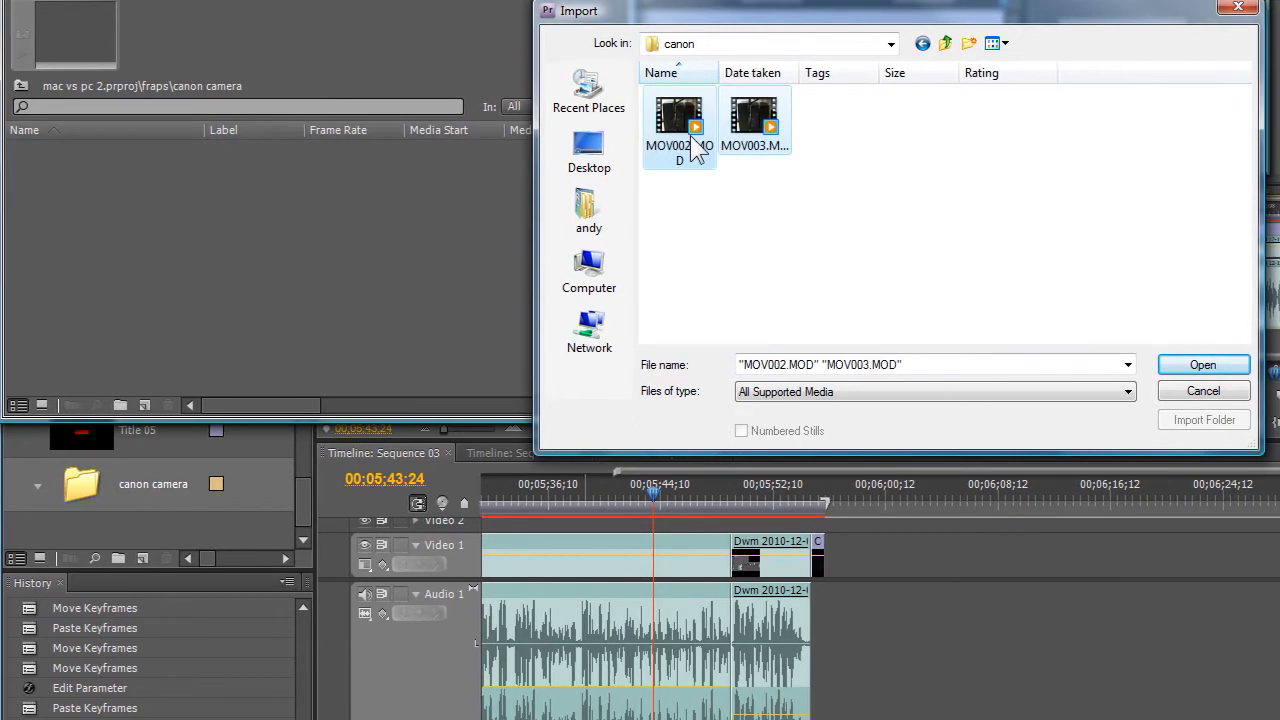
left_click(1202, 364)
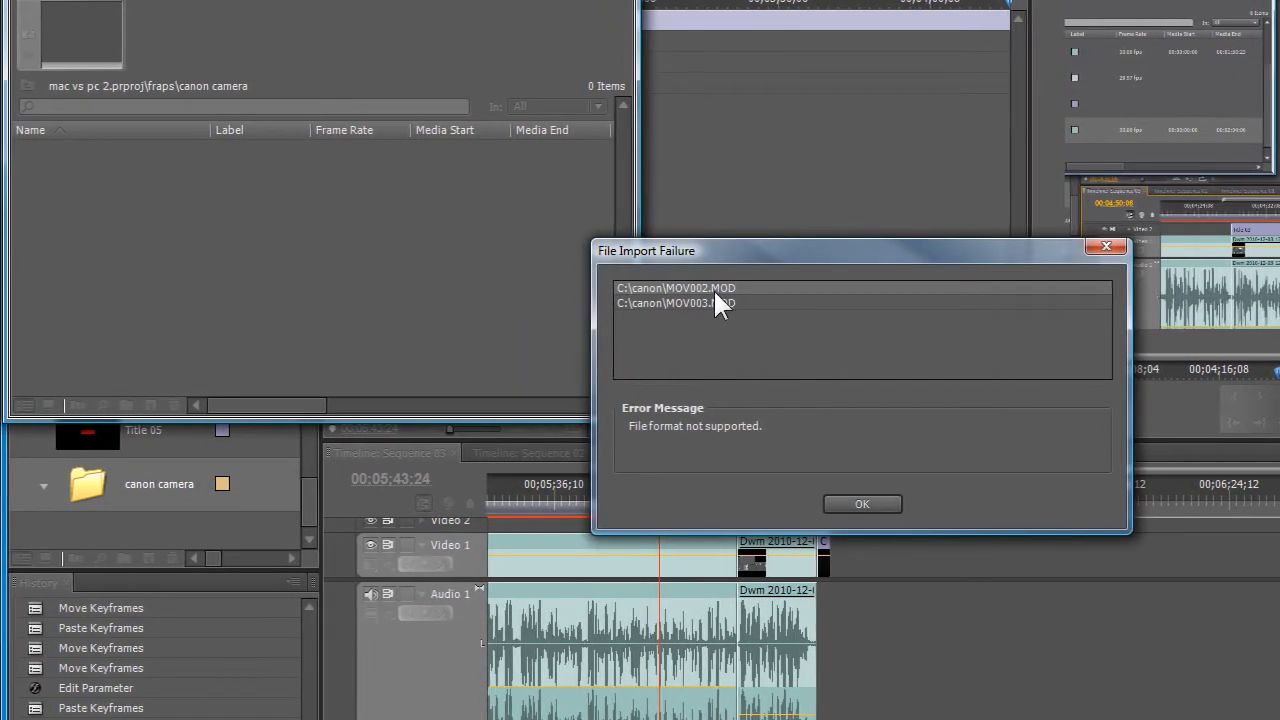
mouse_move(836, 488)
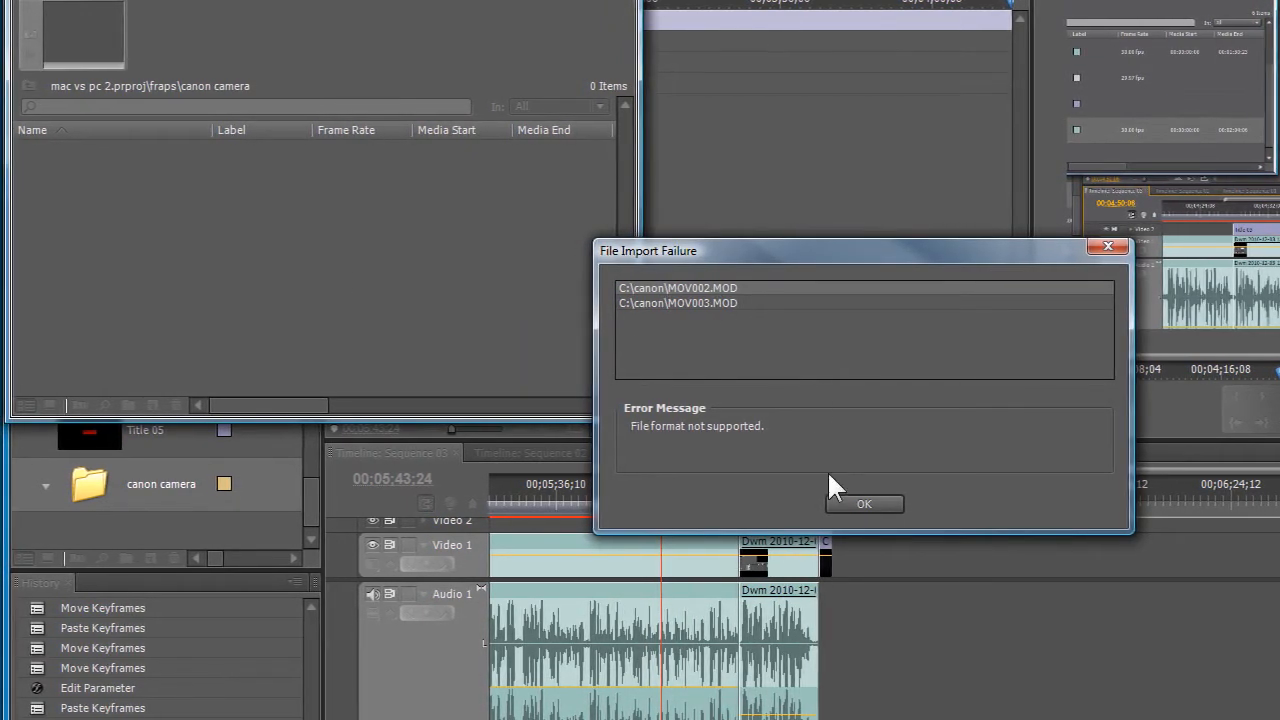
left_click(864, 504)
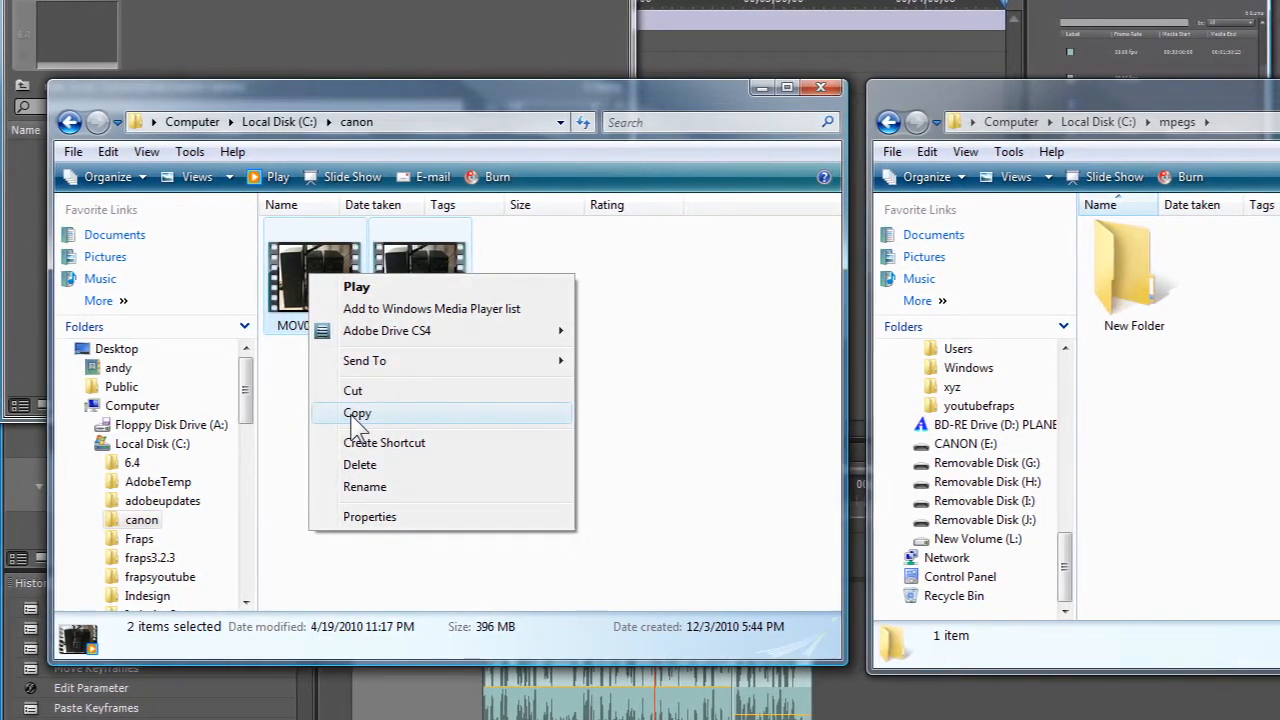
- Copy both MOD clips into the mpegs folder and rename MOV002 to MOV002.mpg
left_click(356, 412)
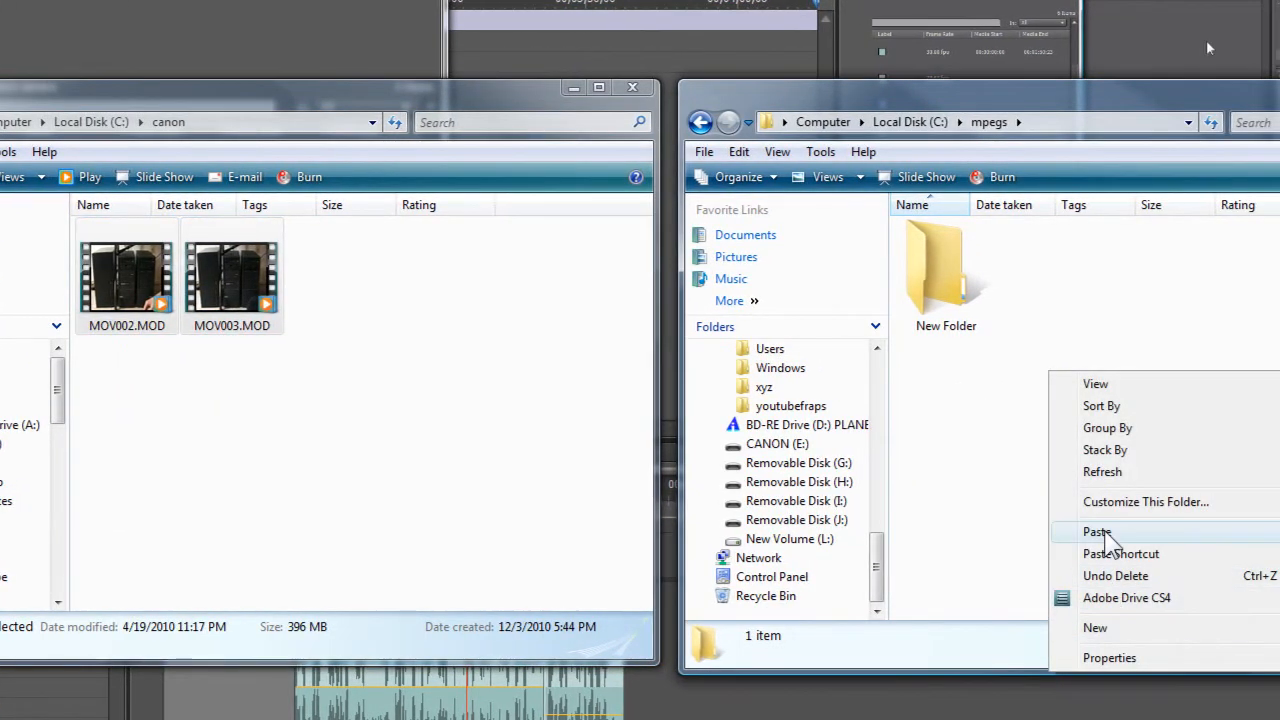
left_click(1096, 532)
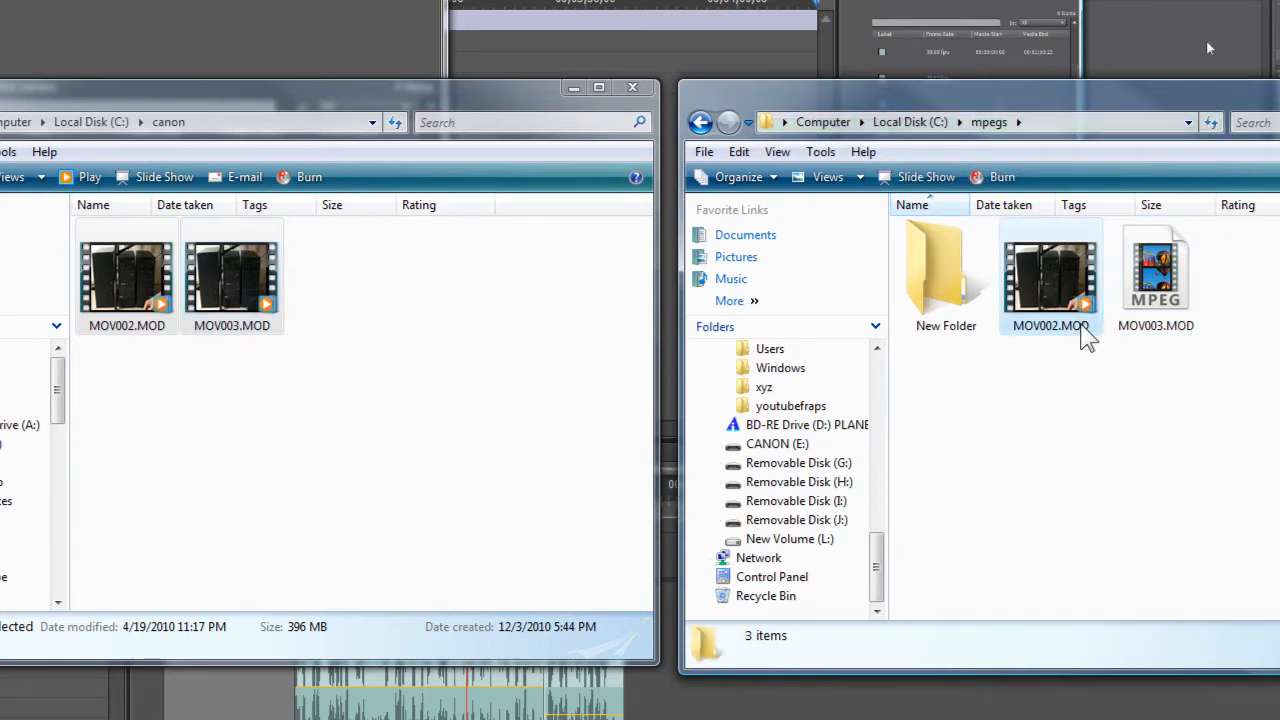
right_click(1050, 276)
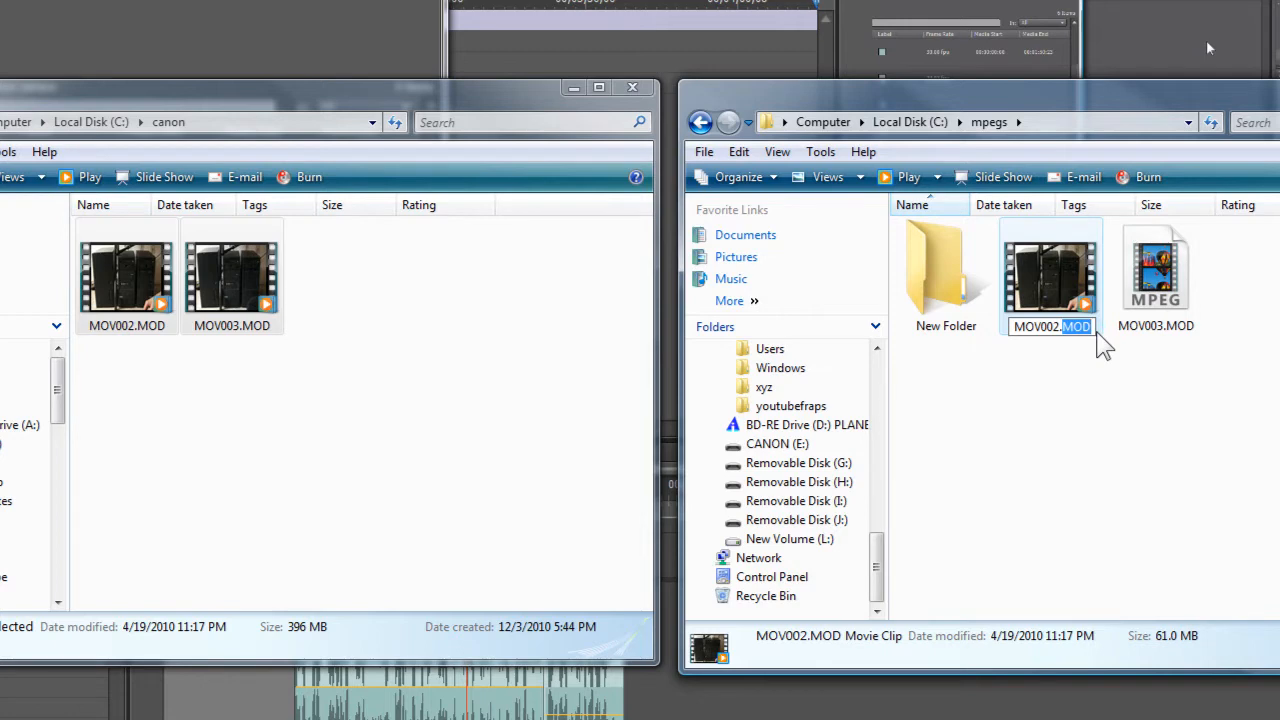
type("mpg")
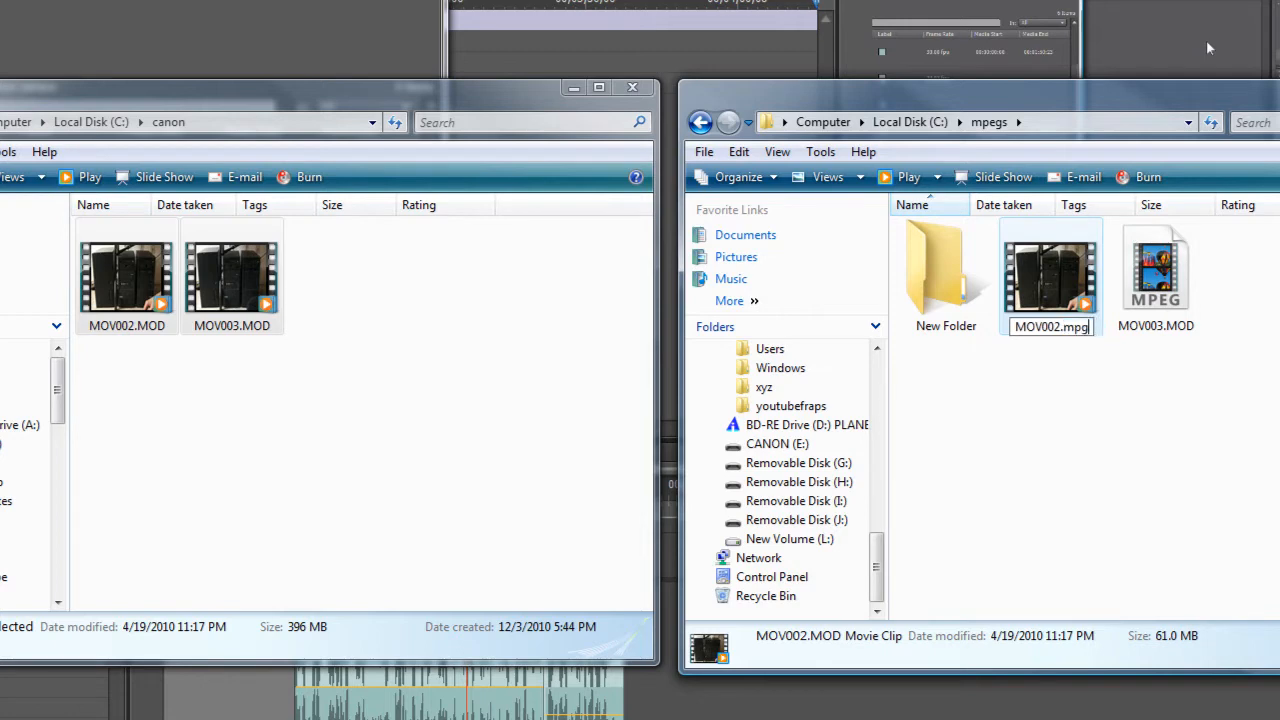
key("Enter")
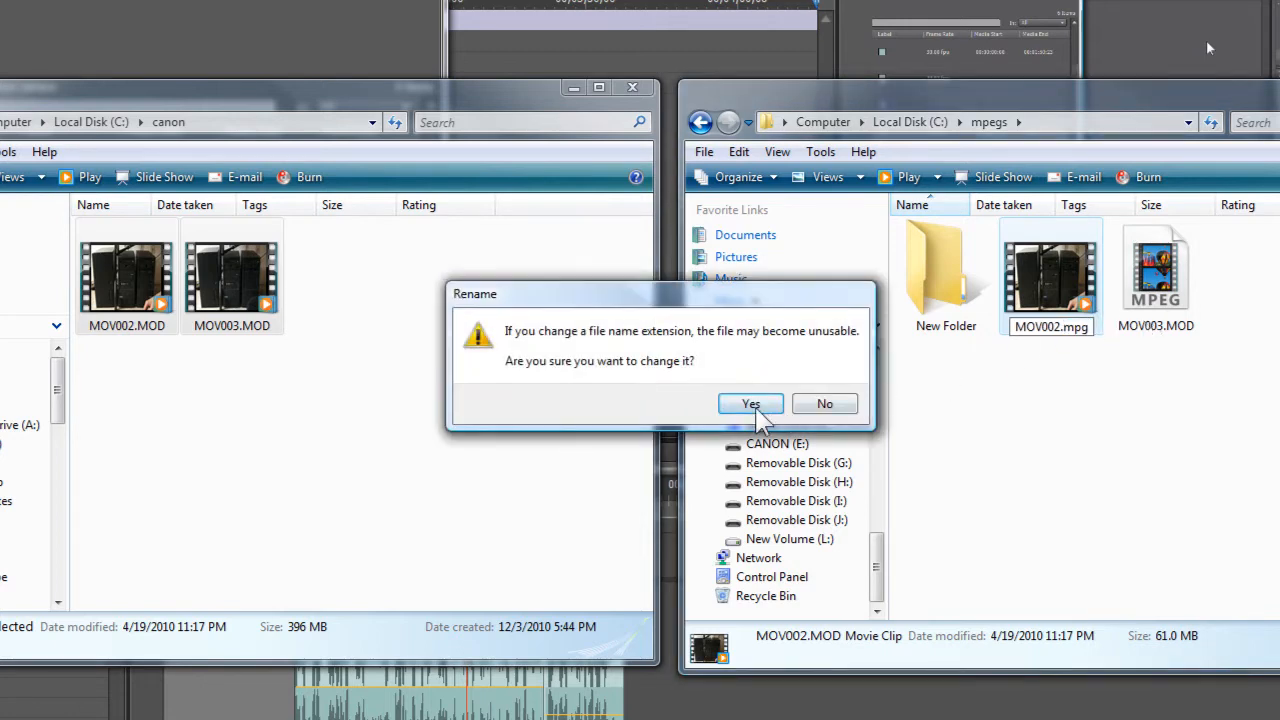
left_click(750, 404)
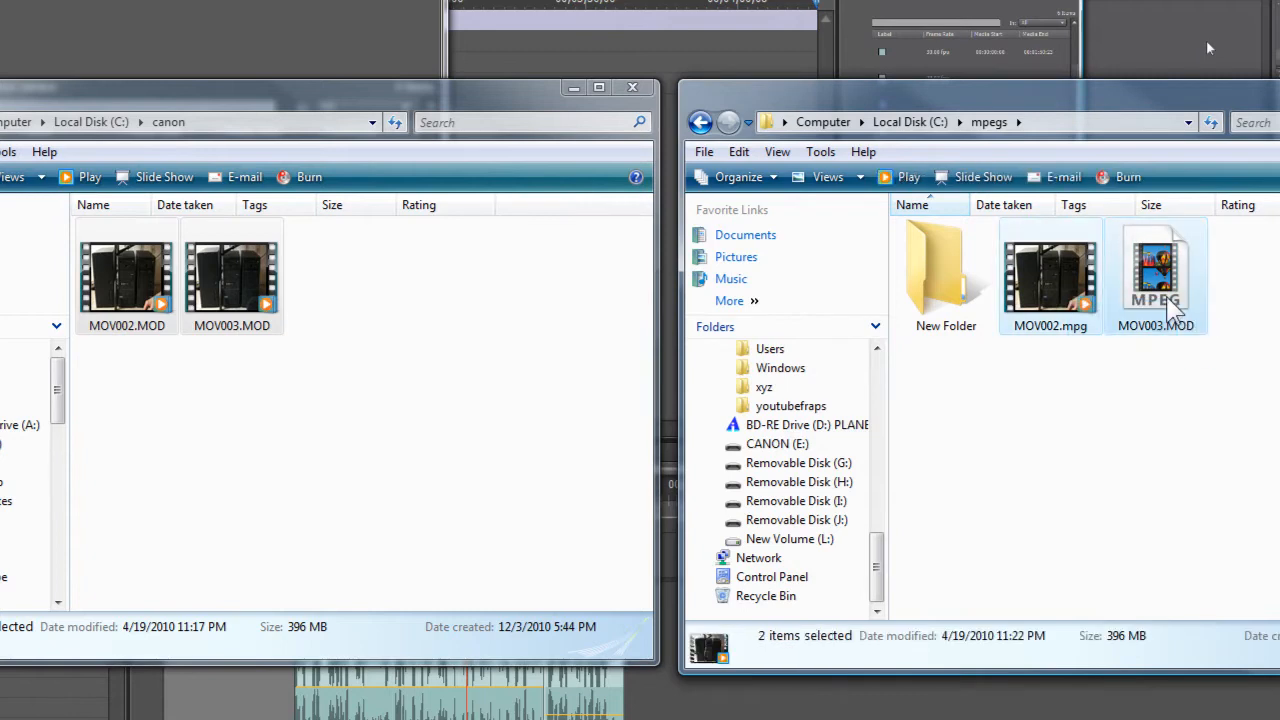
- Rename MOV003.MOD to MOV003.mpg and accept the extension change
left_click(1156, 276)
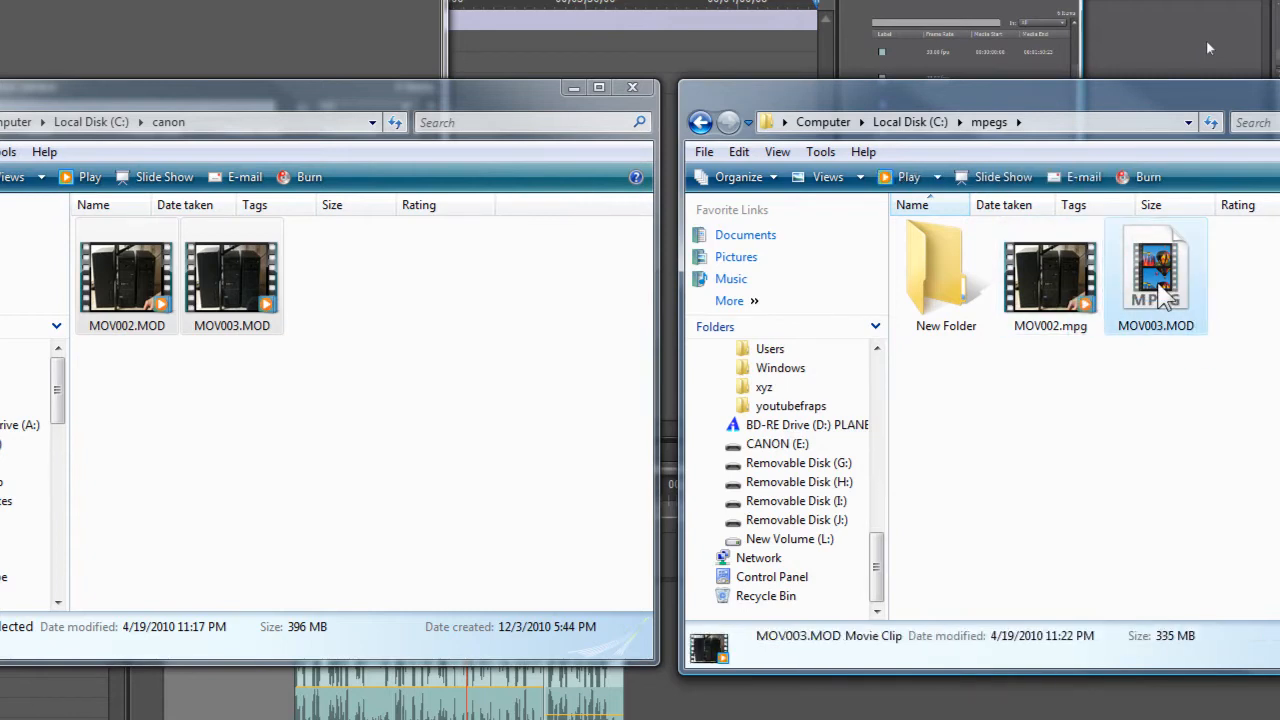
right_click(1156, 276)
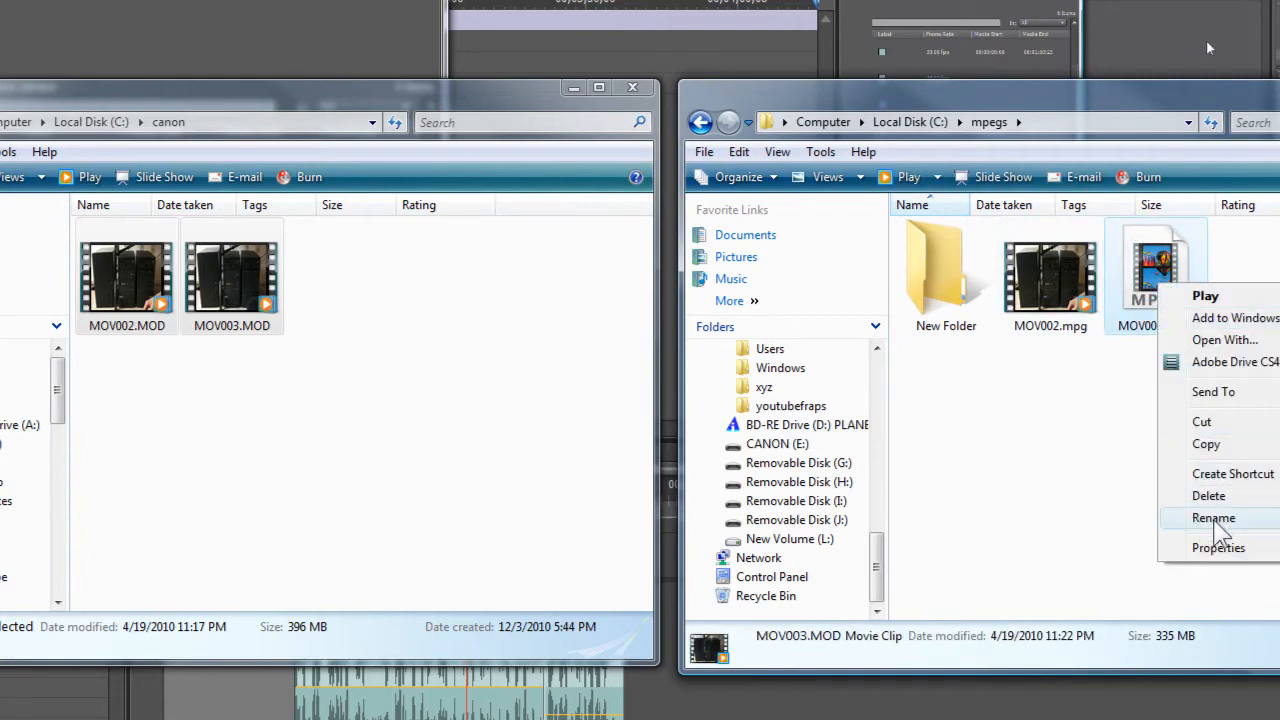
left_click(1212, 518)
type("MOV003.mp")
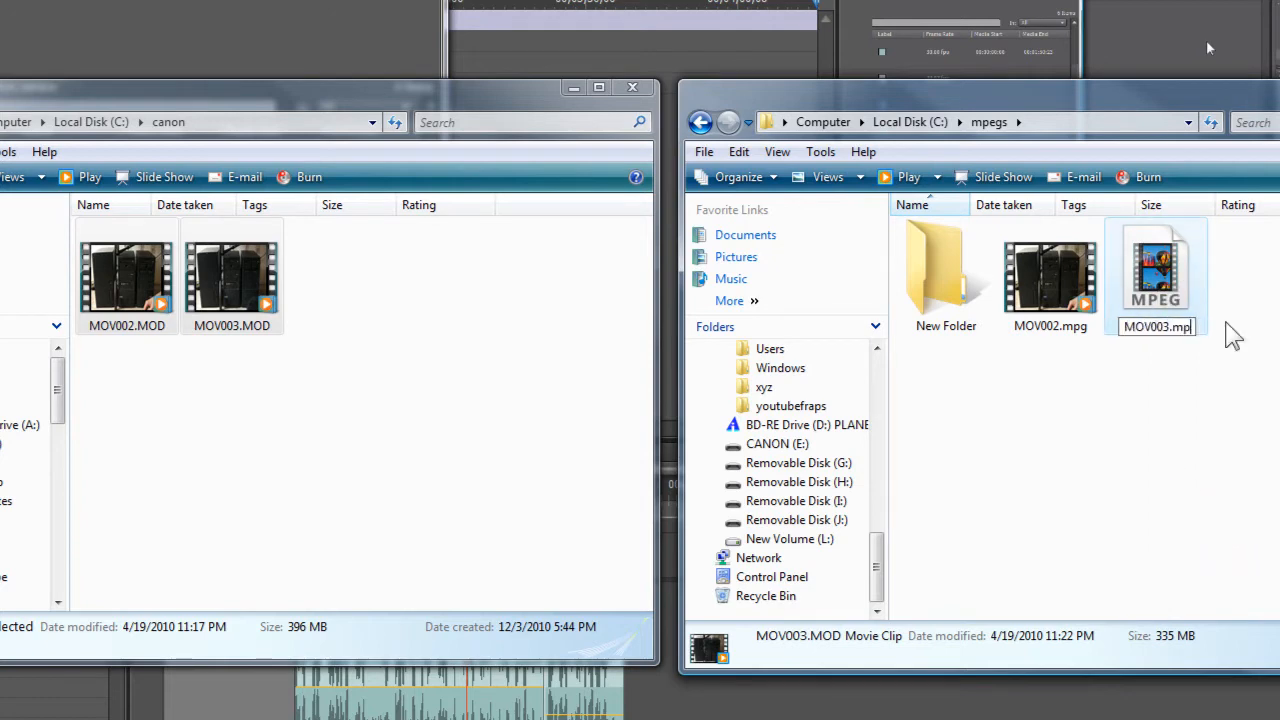
key("enter")
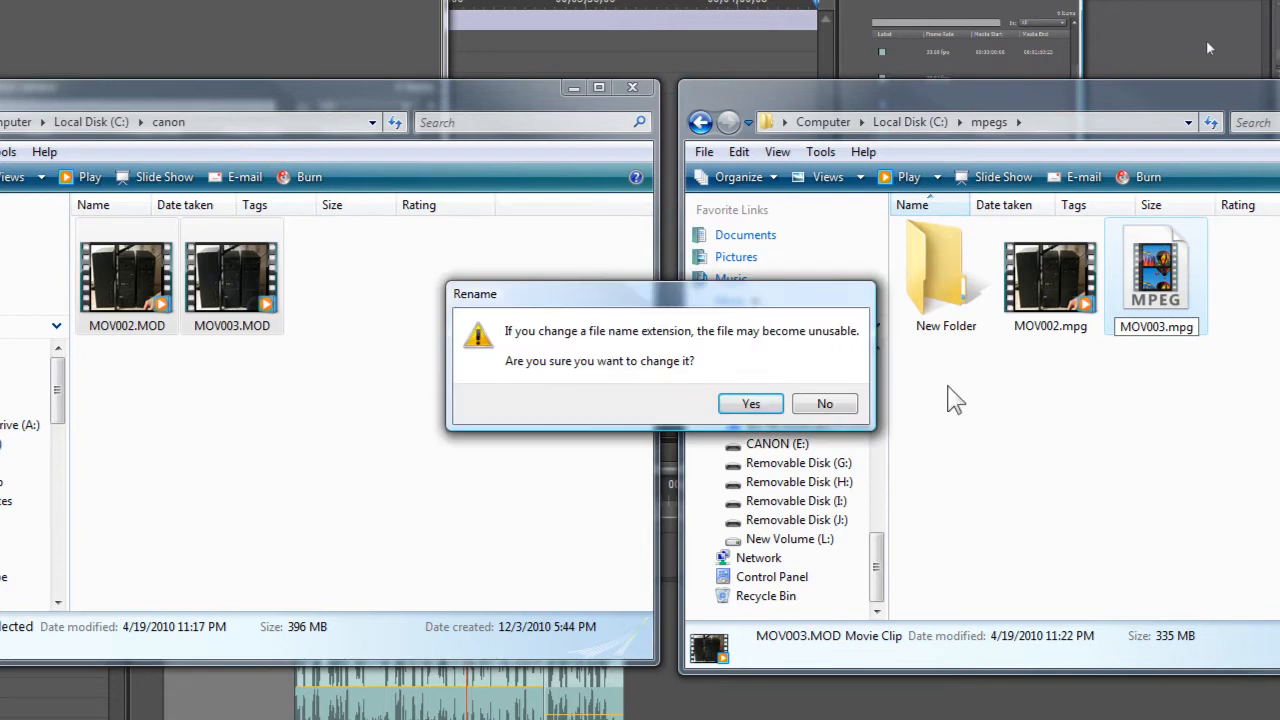
left_click(750, 404)
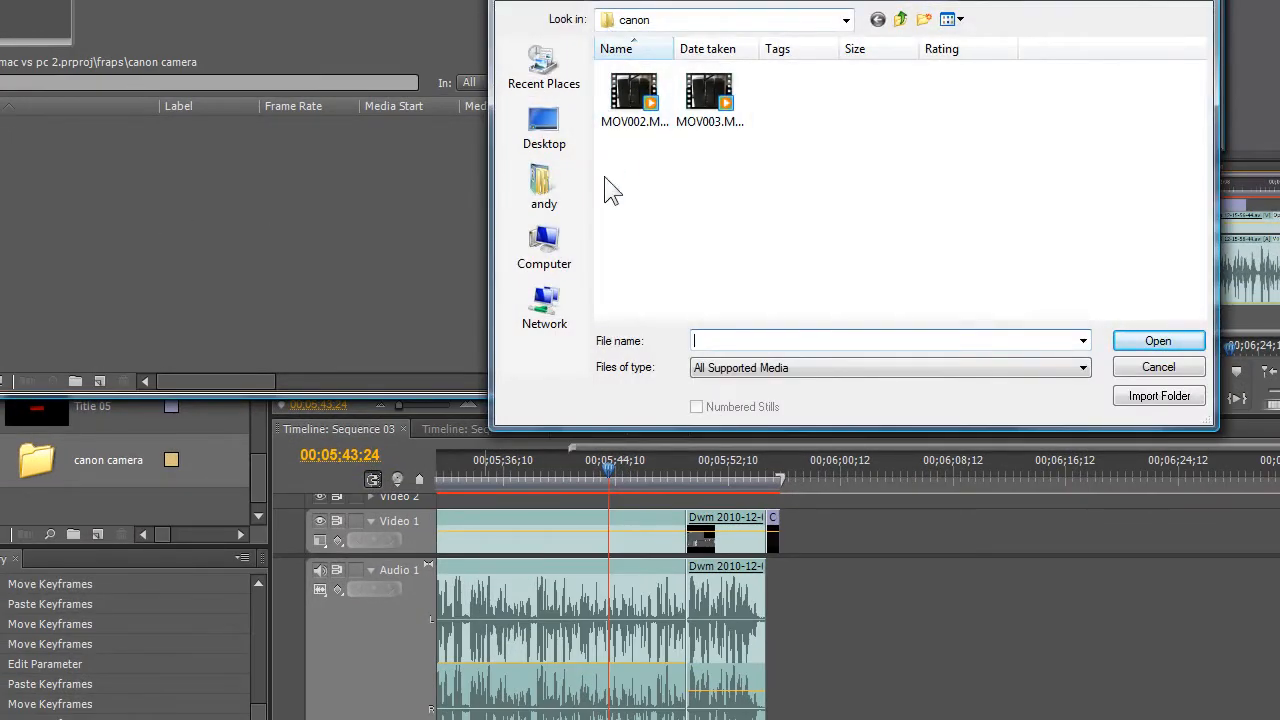
- Browse the Import dialog to Local Disk C: > mpegs holding the renamed clips
left_click(544, 244)
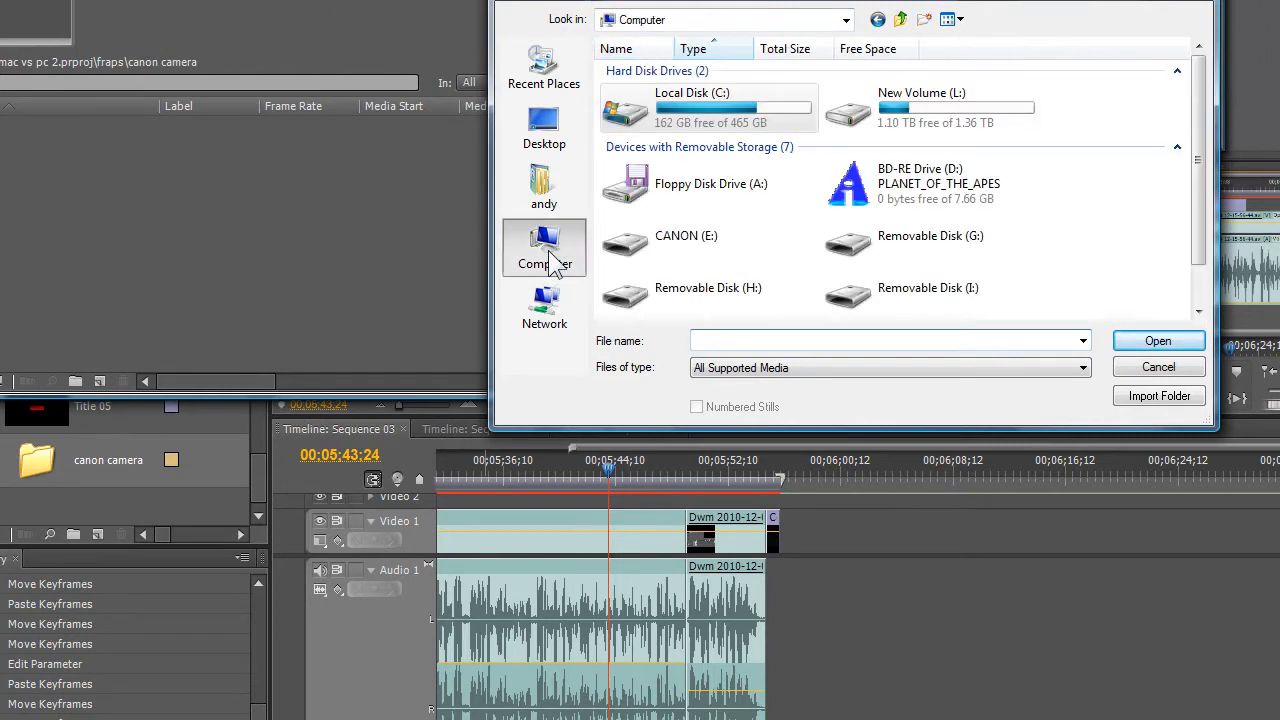
double_click(692, 110)
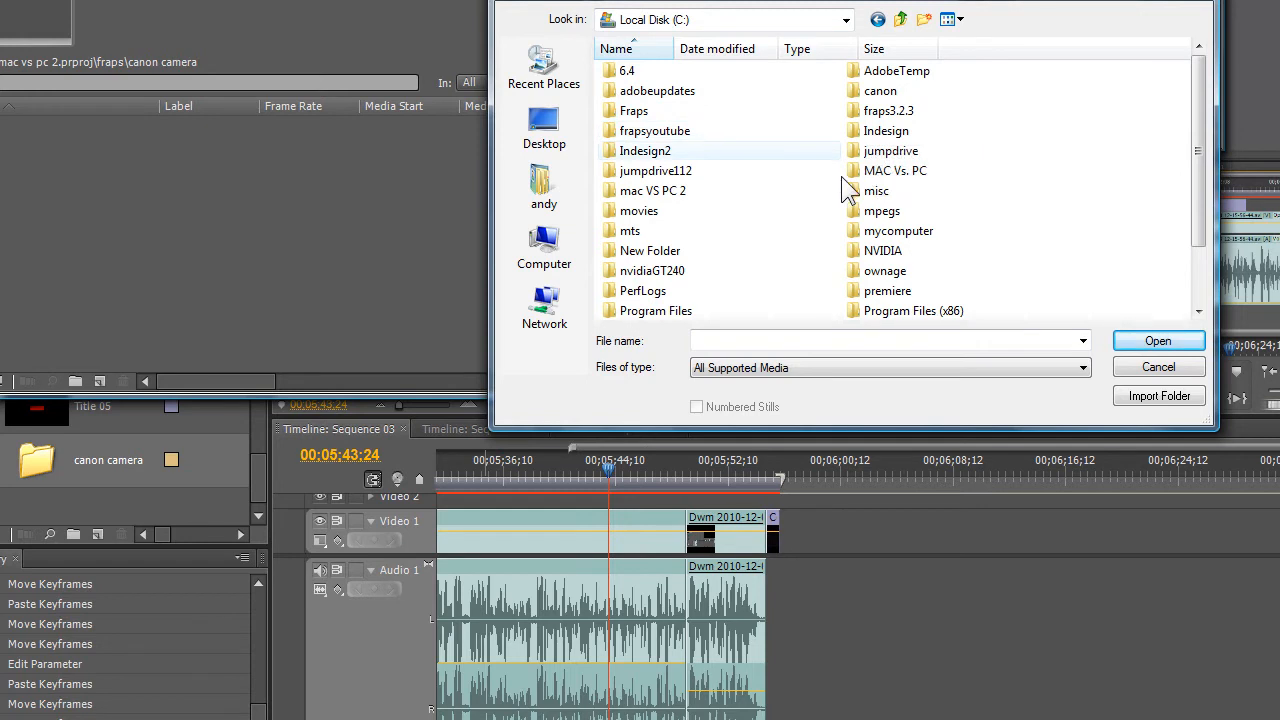
double_click(880, 210)
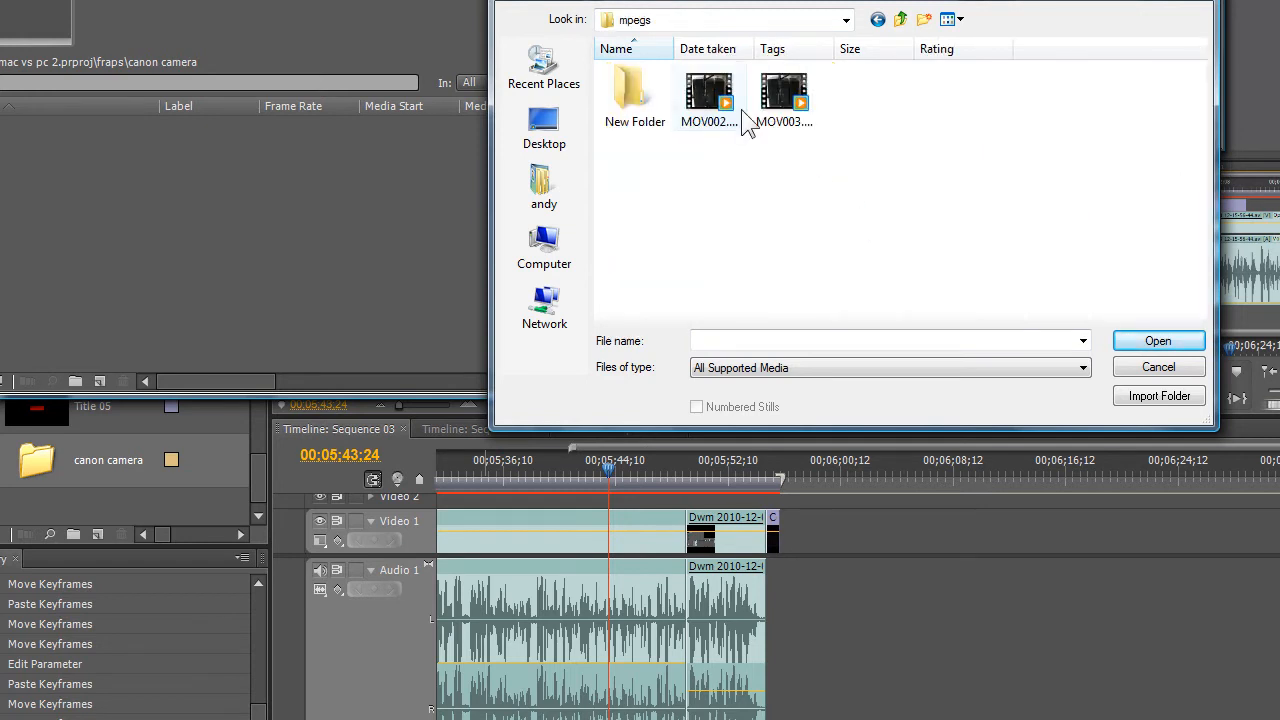
mouse_move(632, 96)
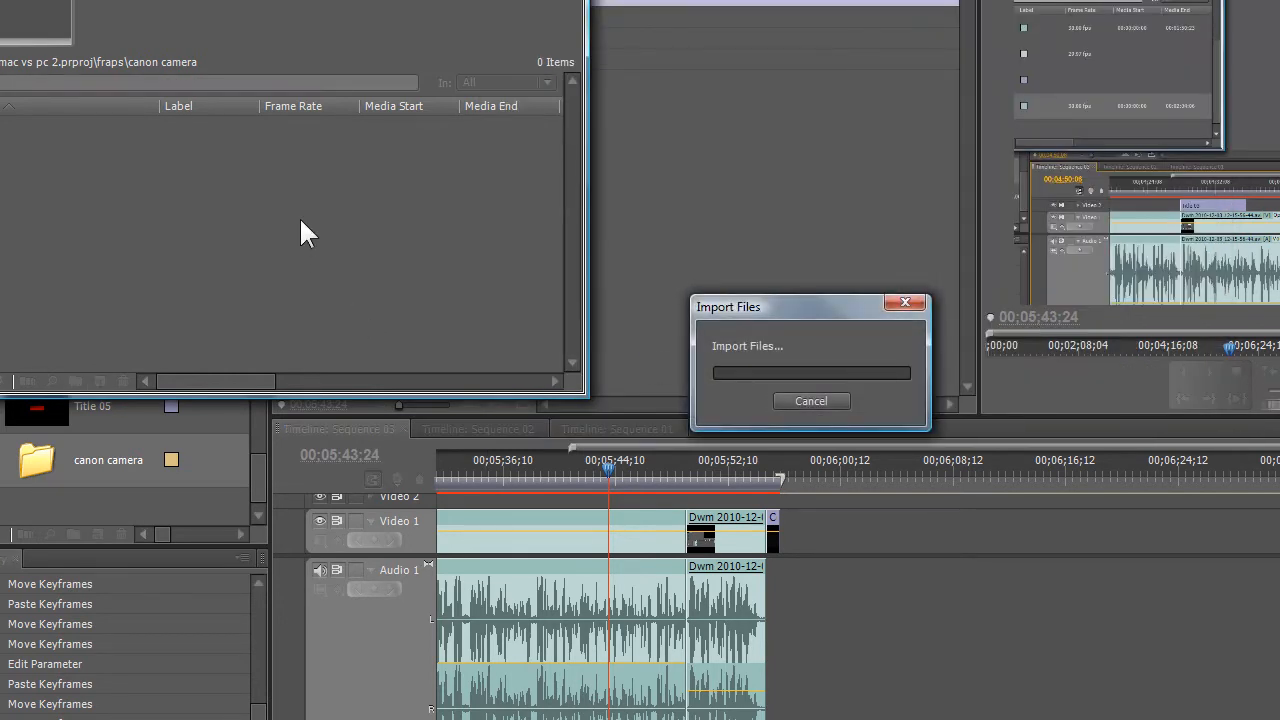
mouse_move(288, 218)
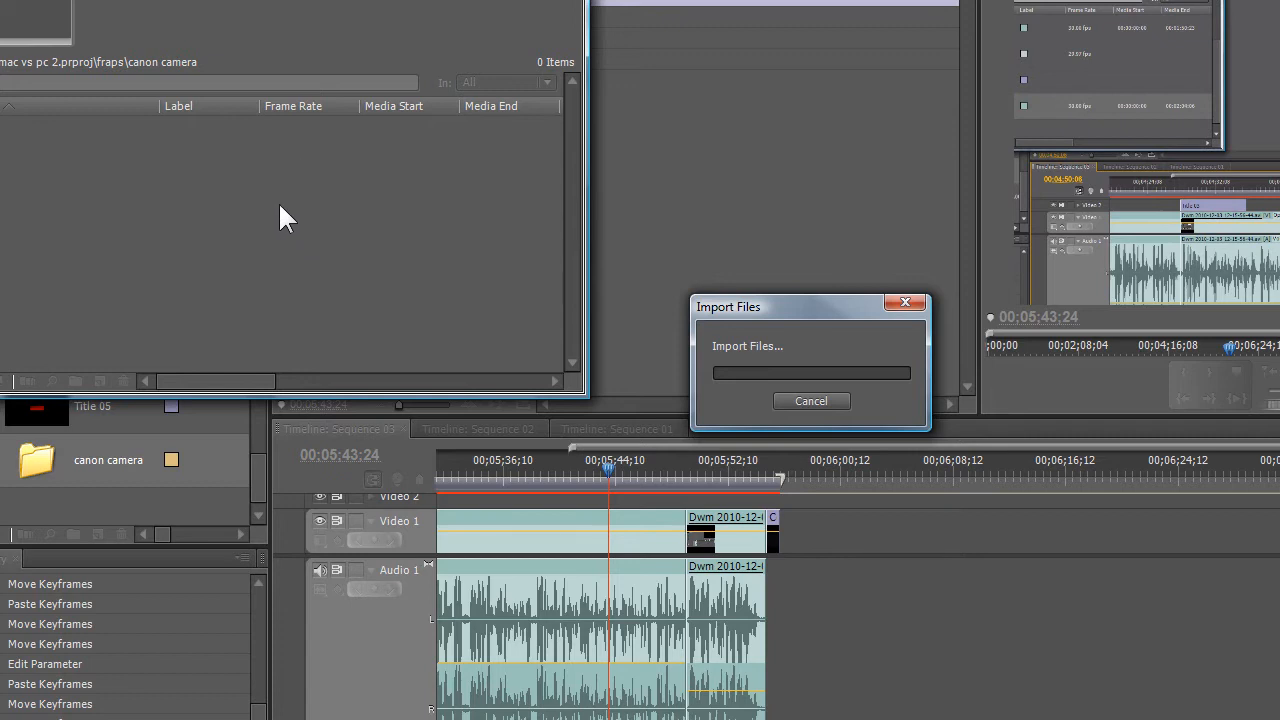
mouse_move(280, 228)
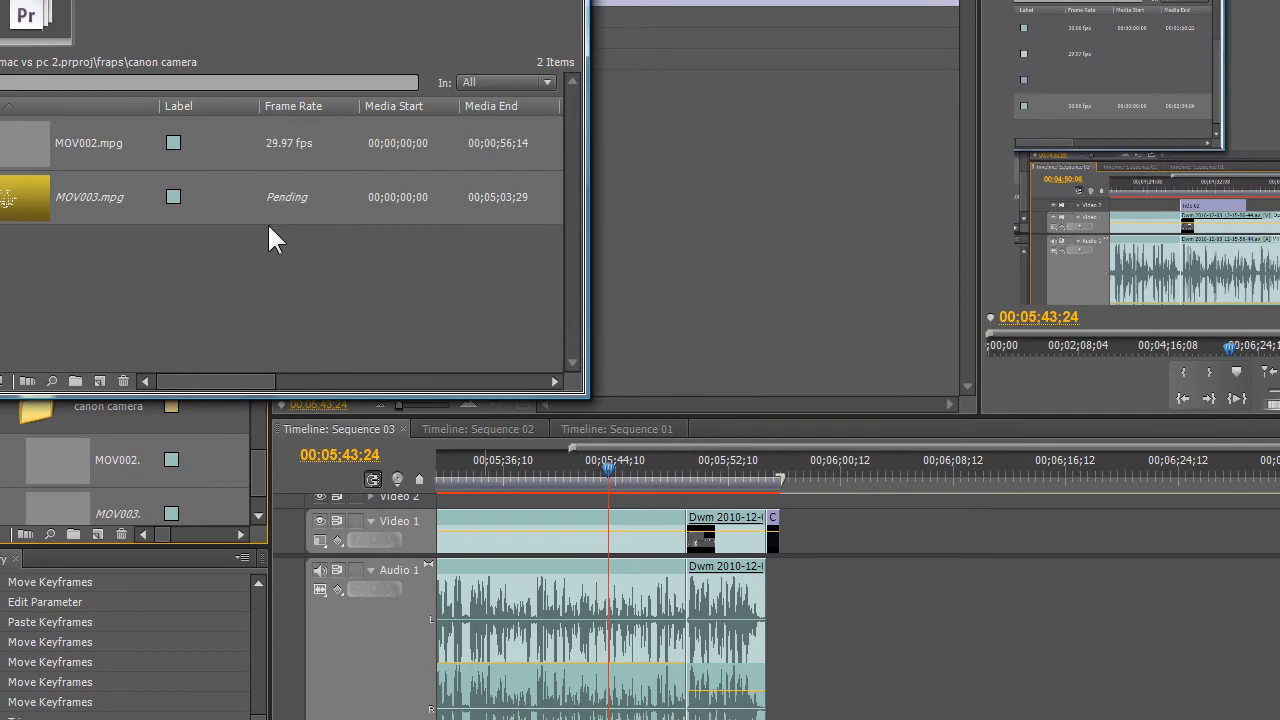
mouse_move(276, 272)
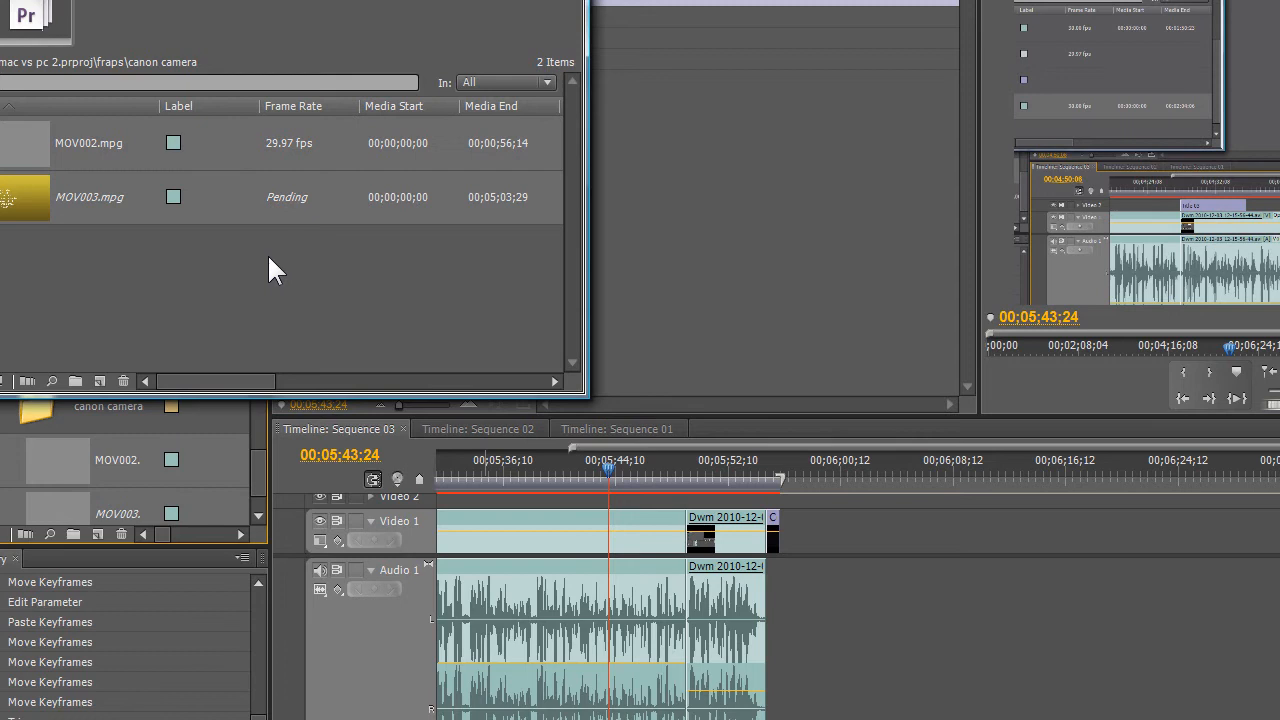
mouse_move(230, 290)
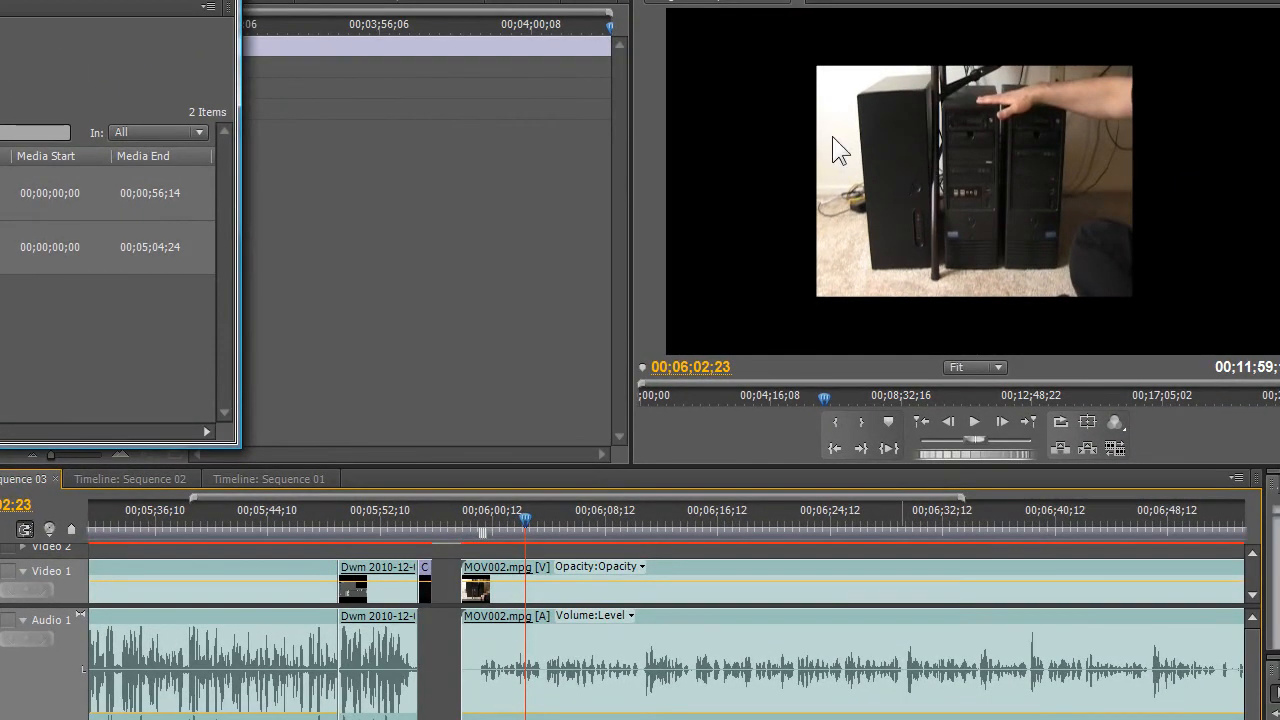
mouse_move(818, 78)
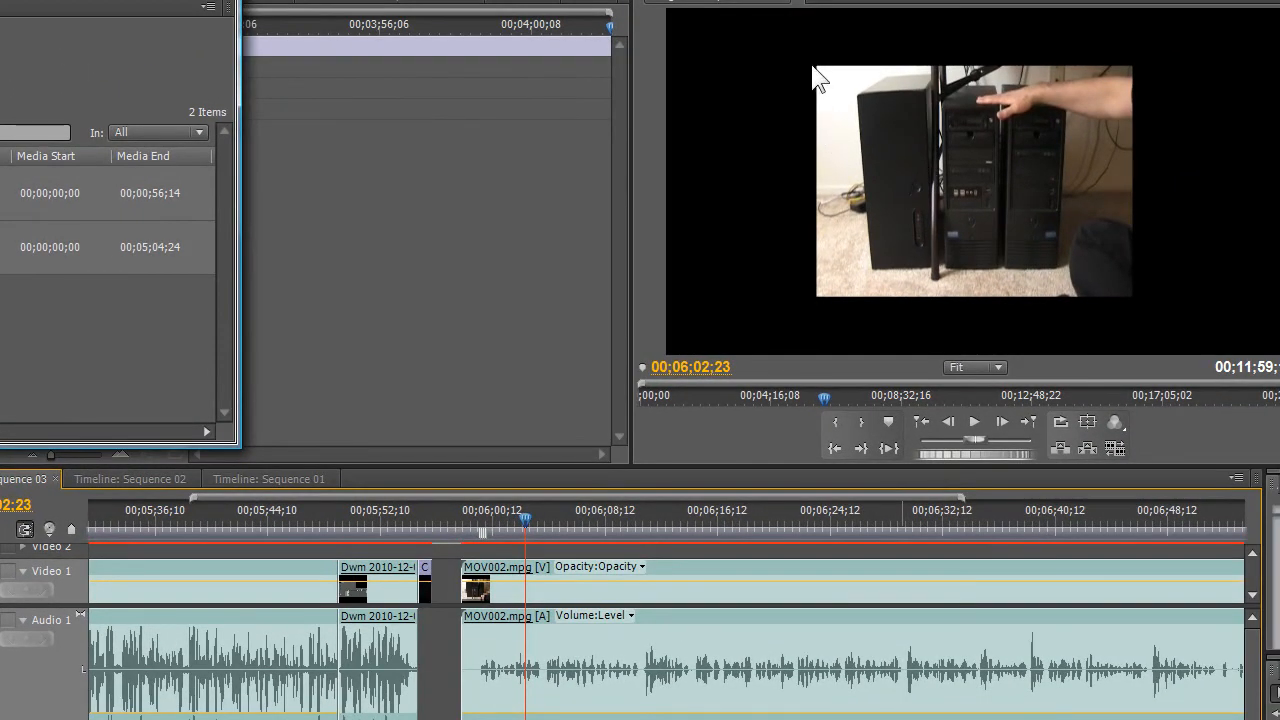
mouse_move(808, 304)
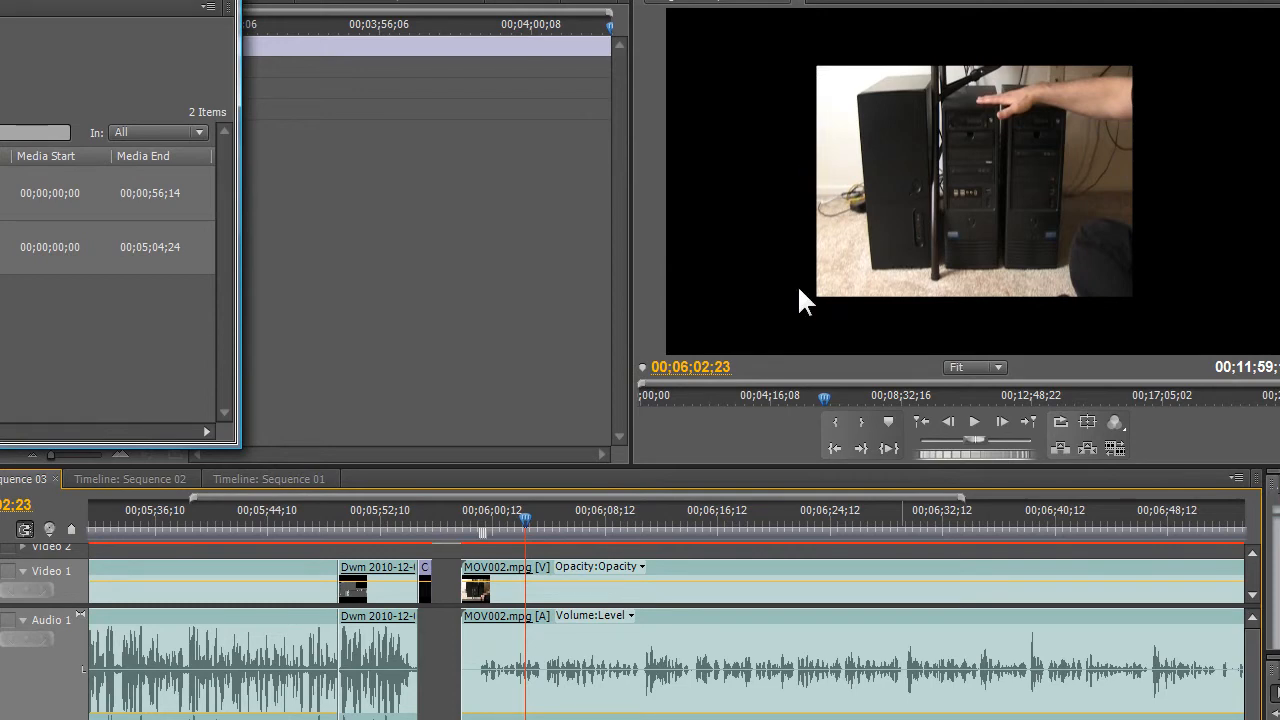
mouse_move(762, 56)
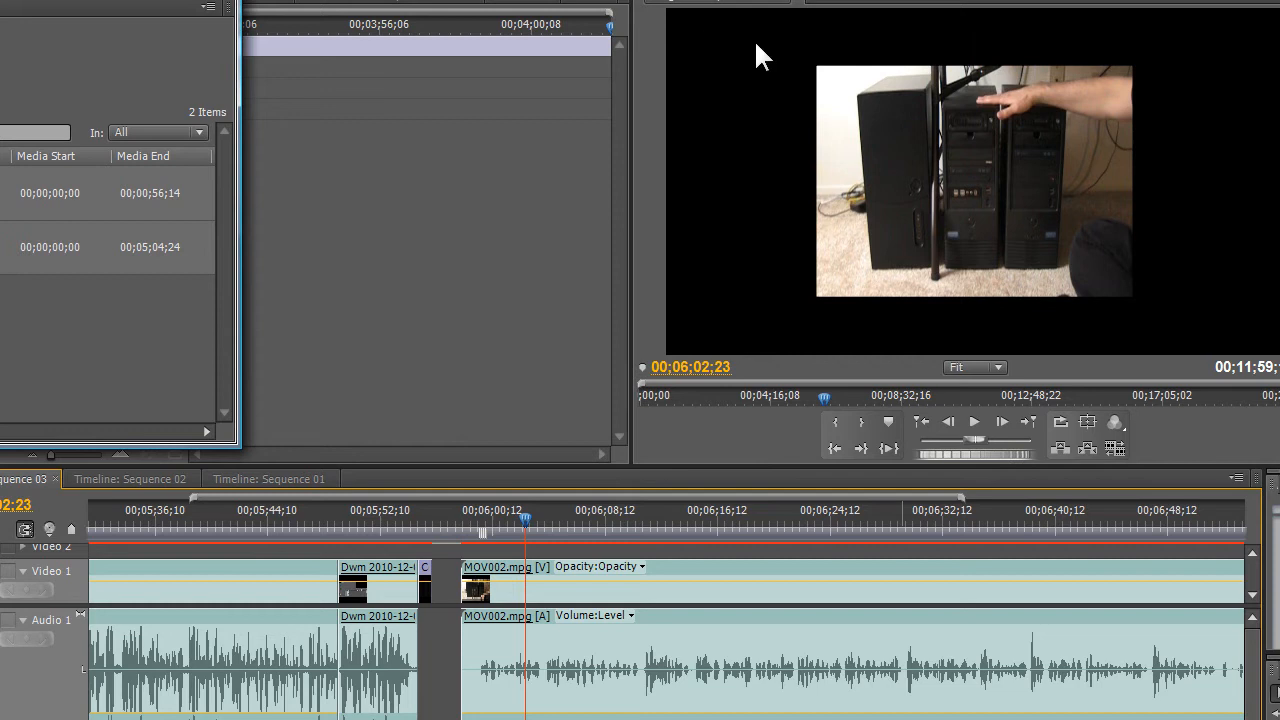
mouse_move(778, 296)
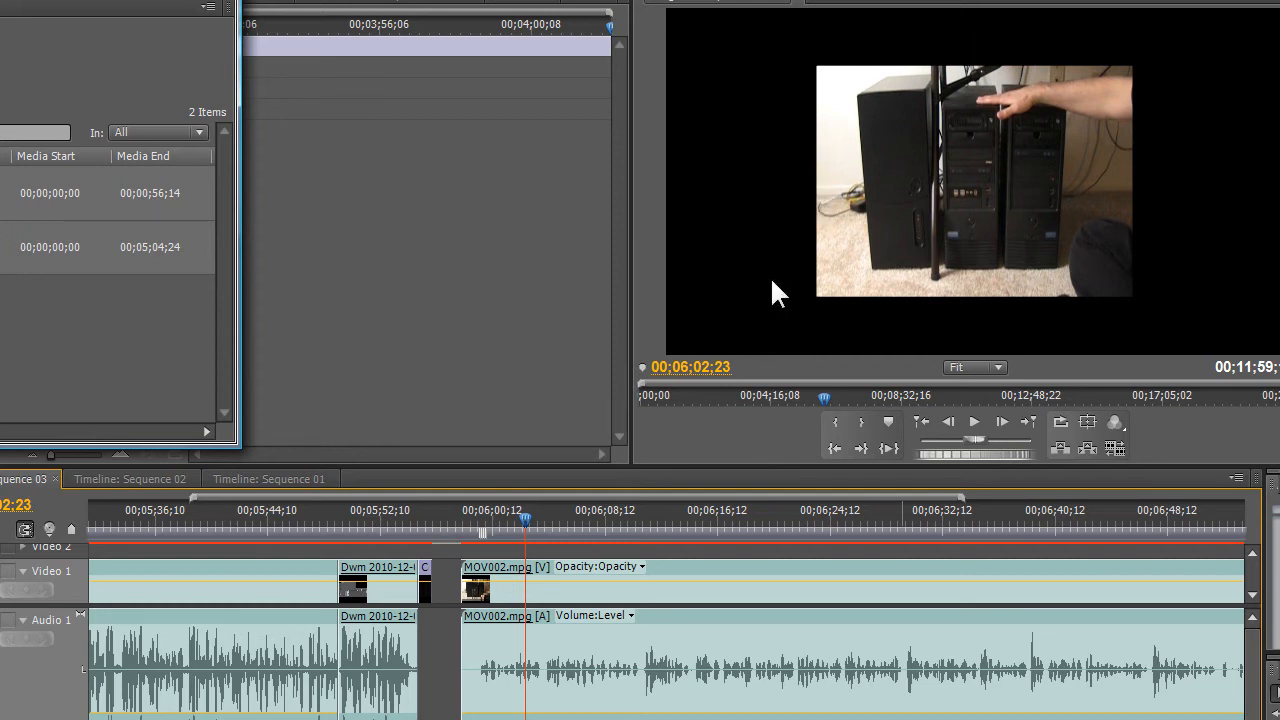
mouse_move(896, 104)
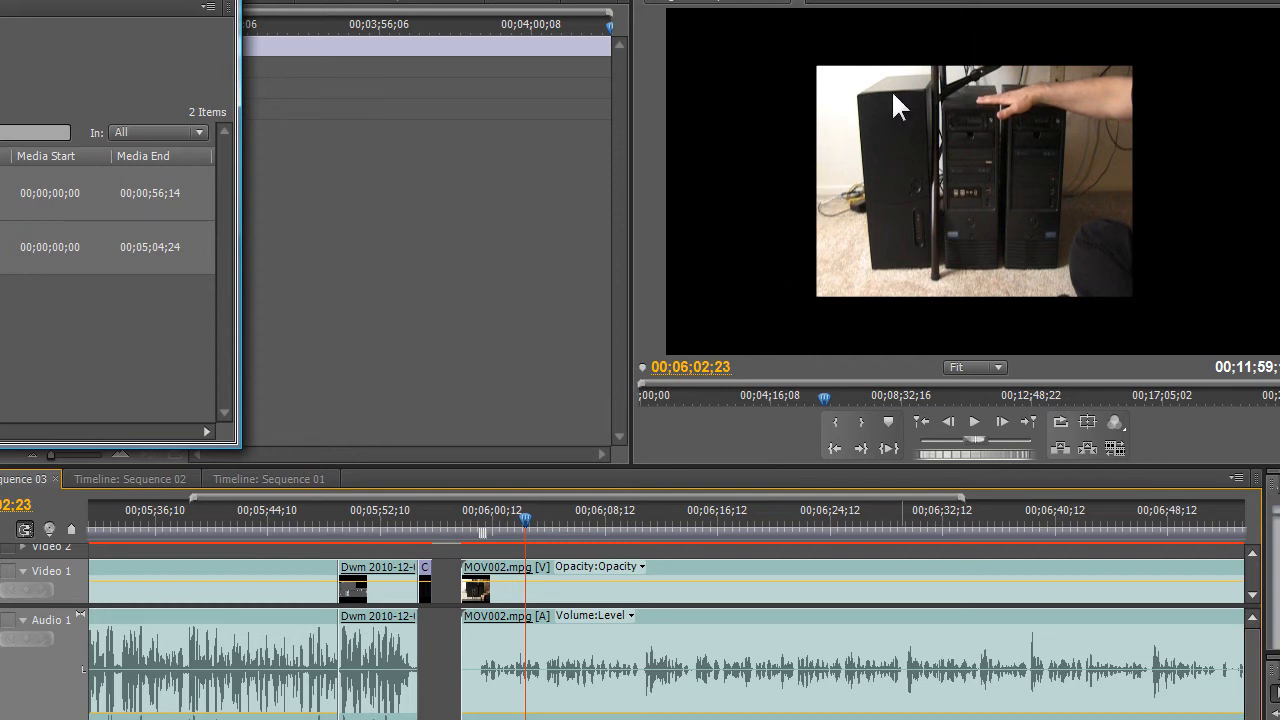
mouse_move(872, 112)
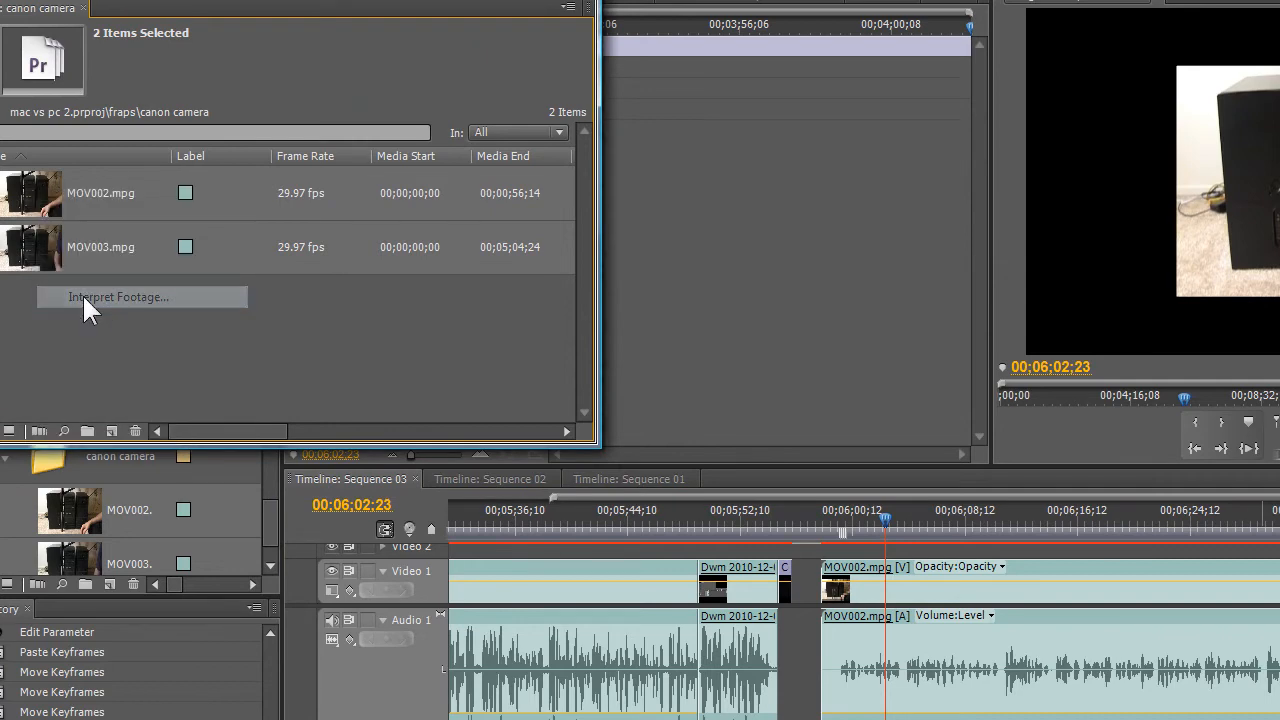
- Interpret both clips as D1/DV NTSC Widescreen 16:9 (1.2121) pixel aspect
left_click(118, 296)
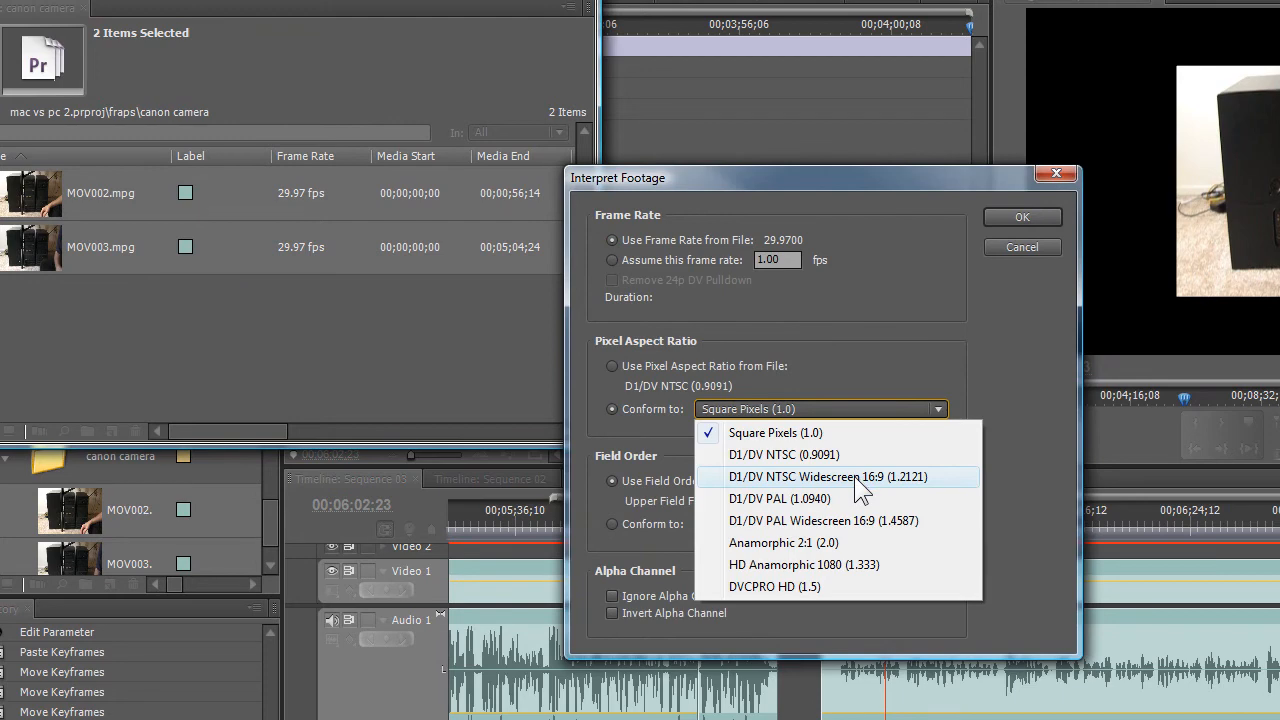
left_click(828, 476)
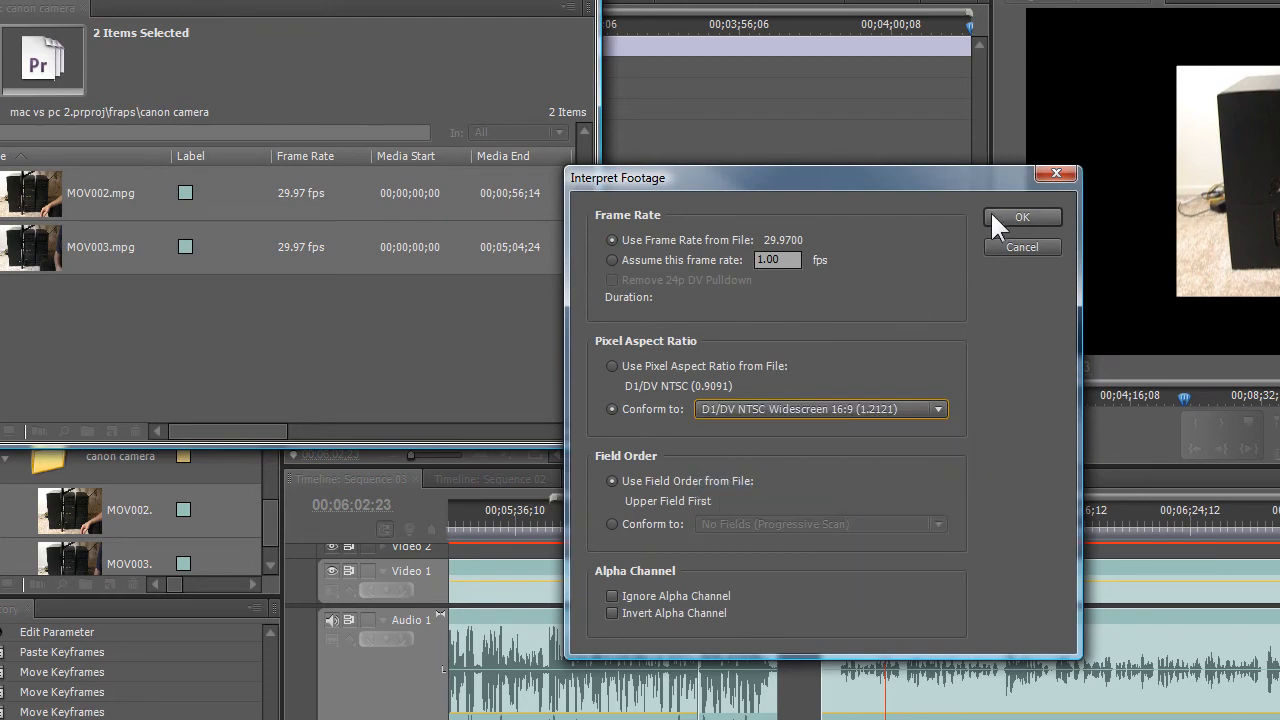
left_click(1022, 218)
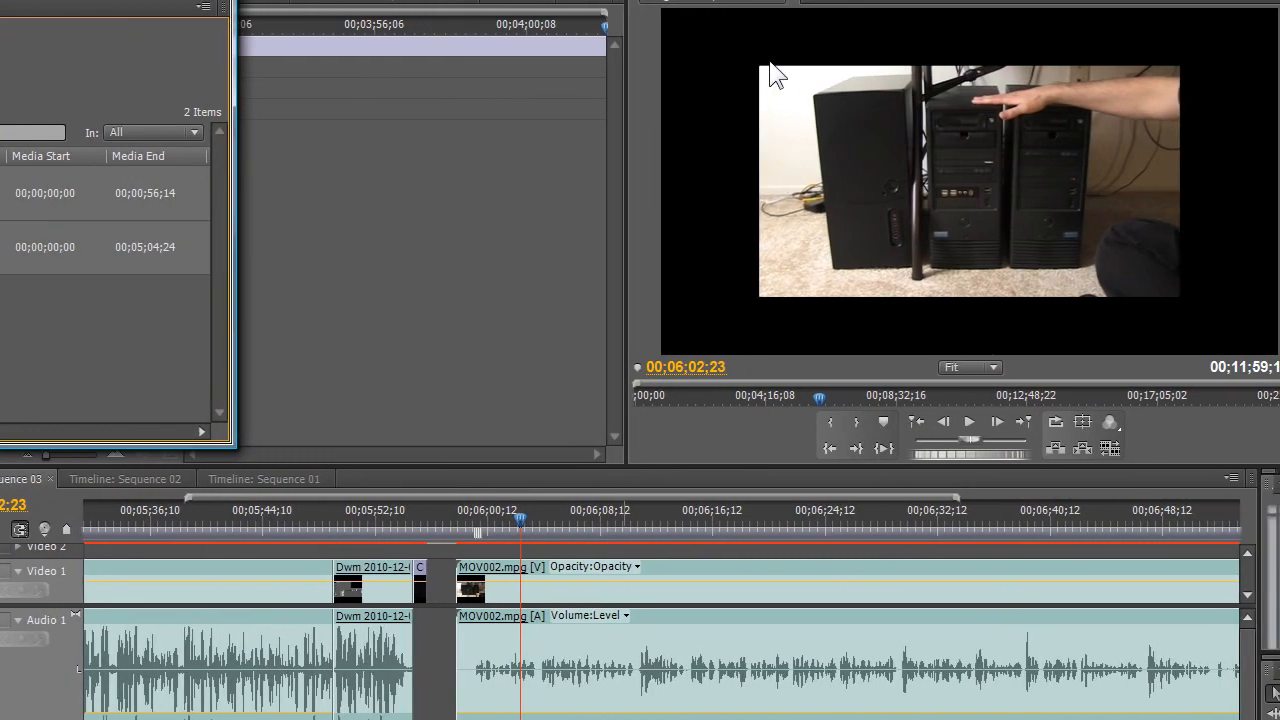
mouse_move(680, 28)
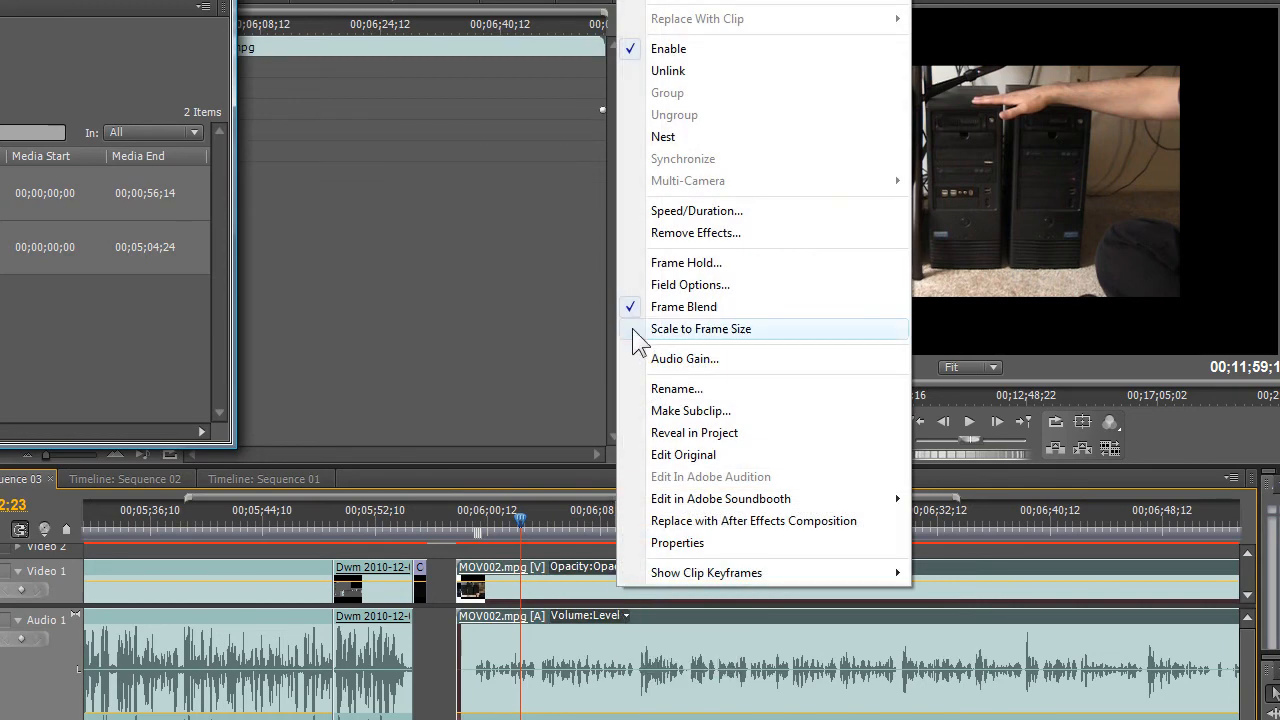
- Apply Scale to Frame Size to MOV002.mpg so its picture fills the program monitor
left_click(700, 328)
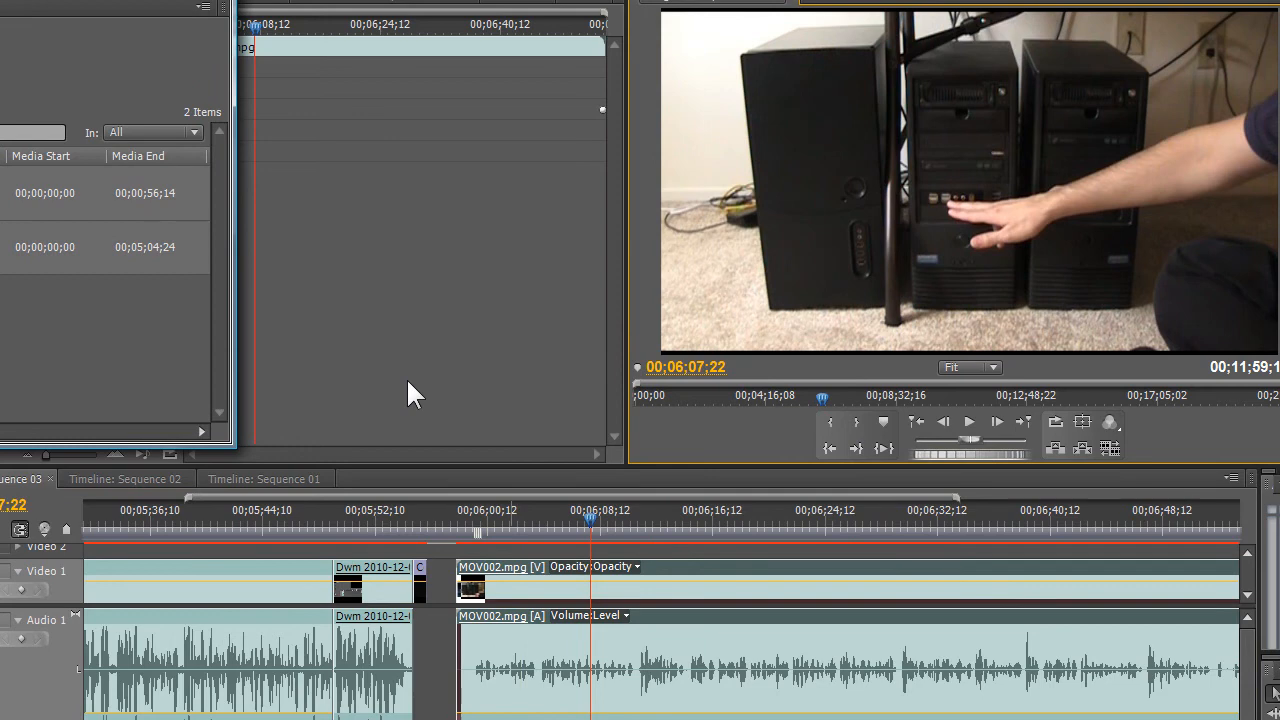
mouse_move(580, 522)
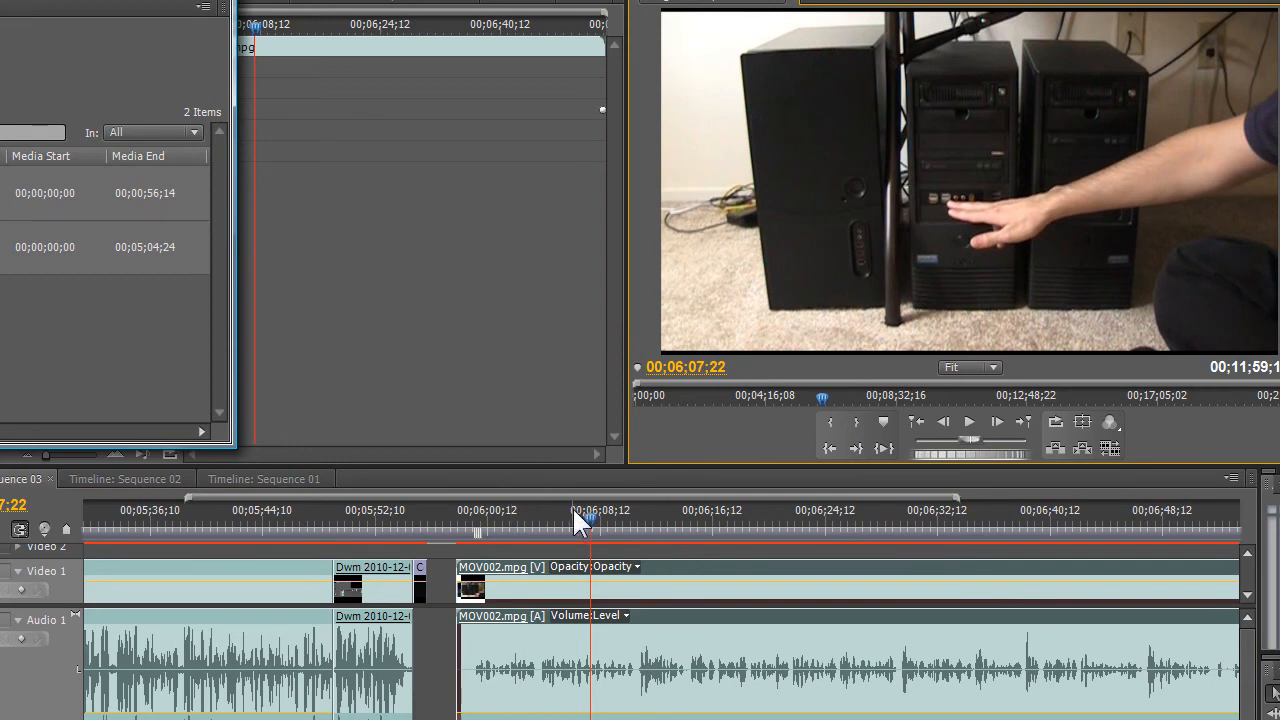